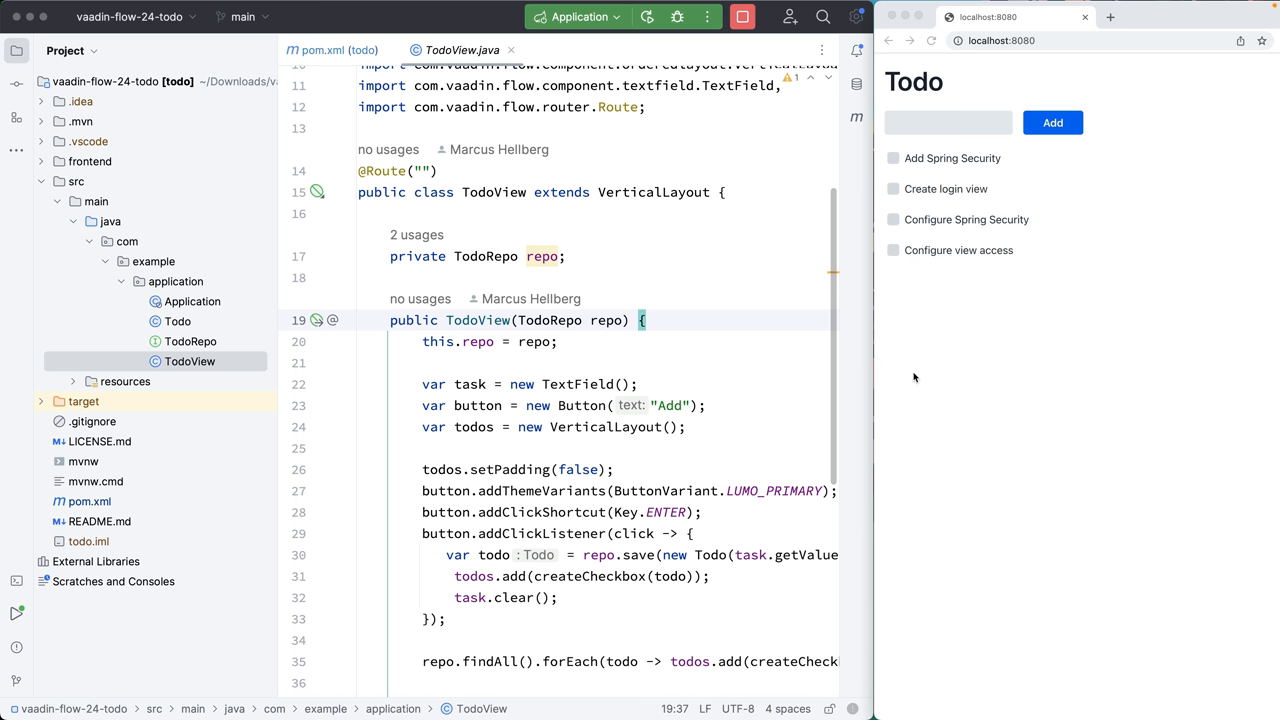
# Add the spring-boot-starter-security dependency to pom.xml and reload the build
pyautogui.click(335, 50)
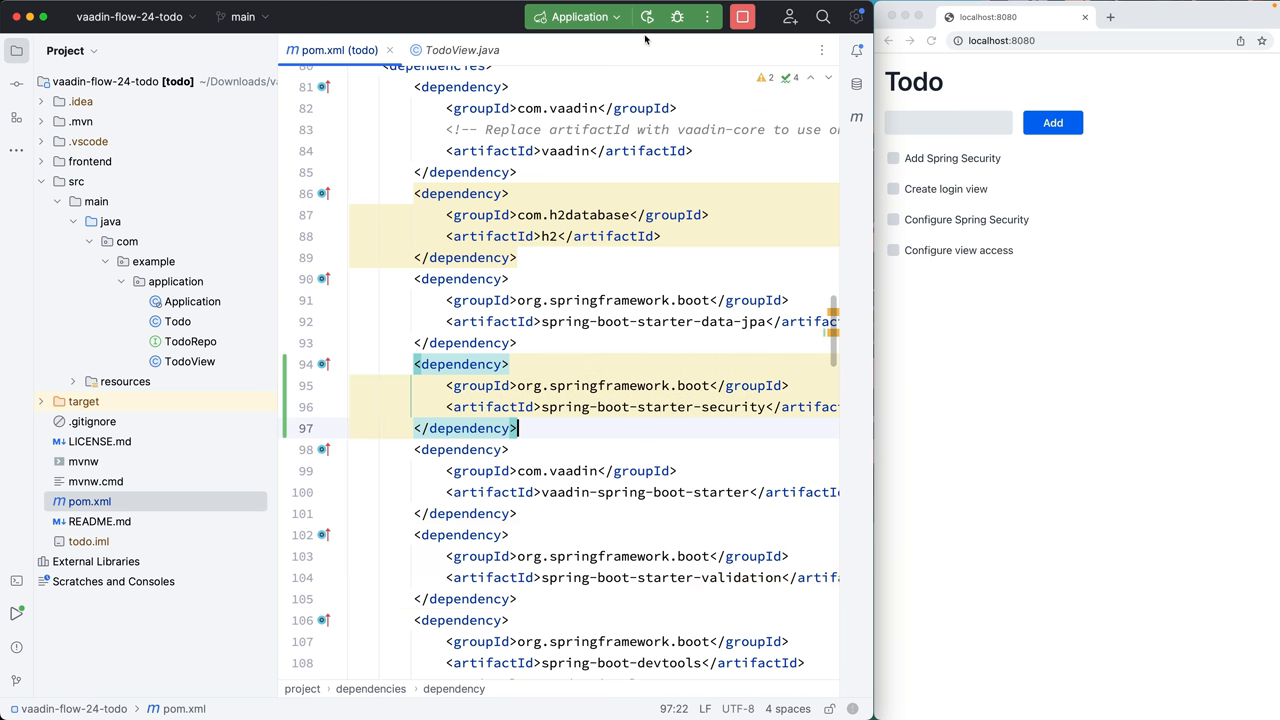
pyautogui.click(647, 17)
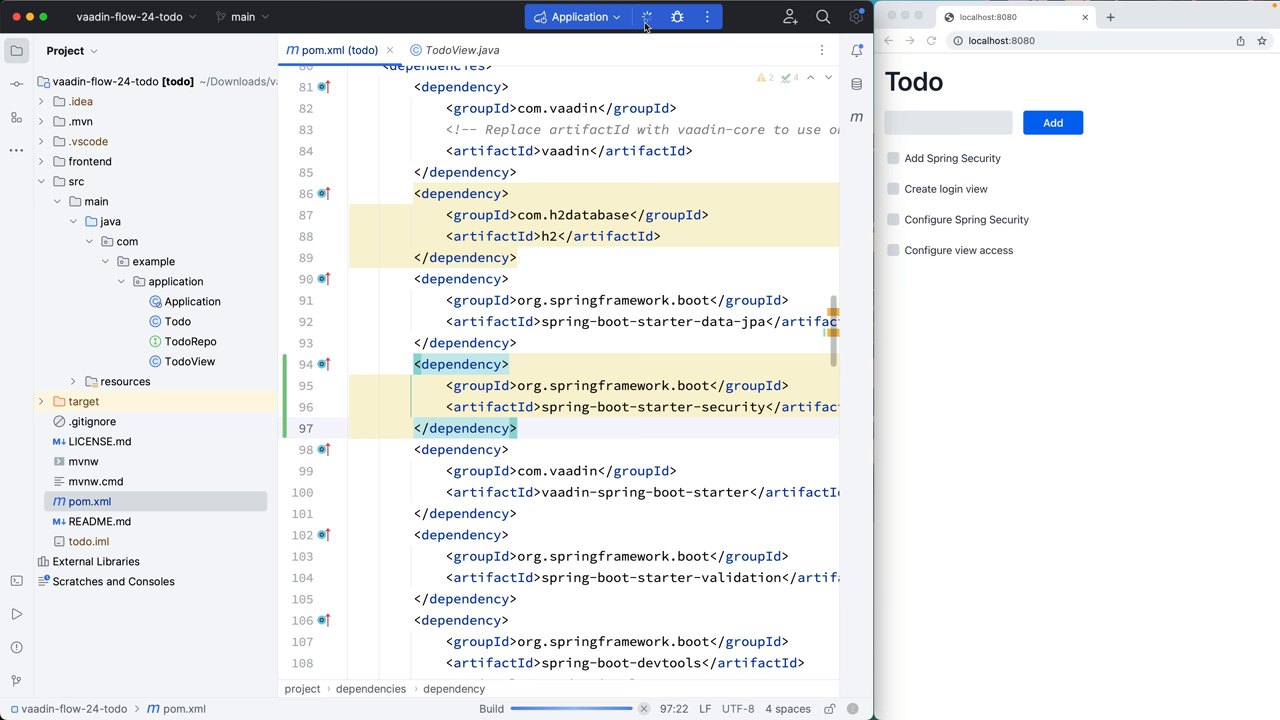
# Finish the rebuild so the app redirects to Spring Security's default sign-in page at localhost:8080/login
pyautogui.click(647, 17)
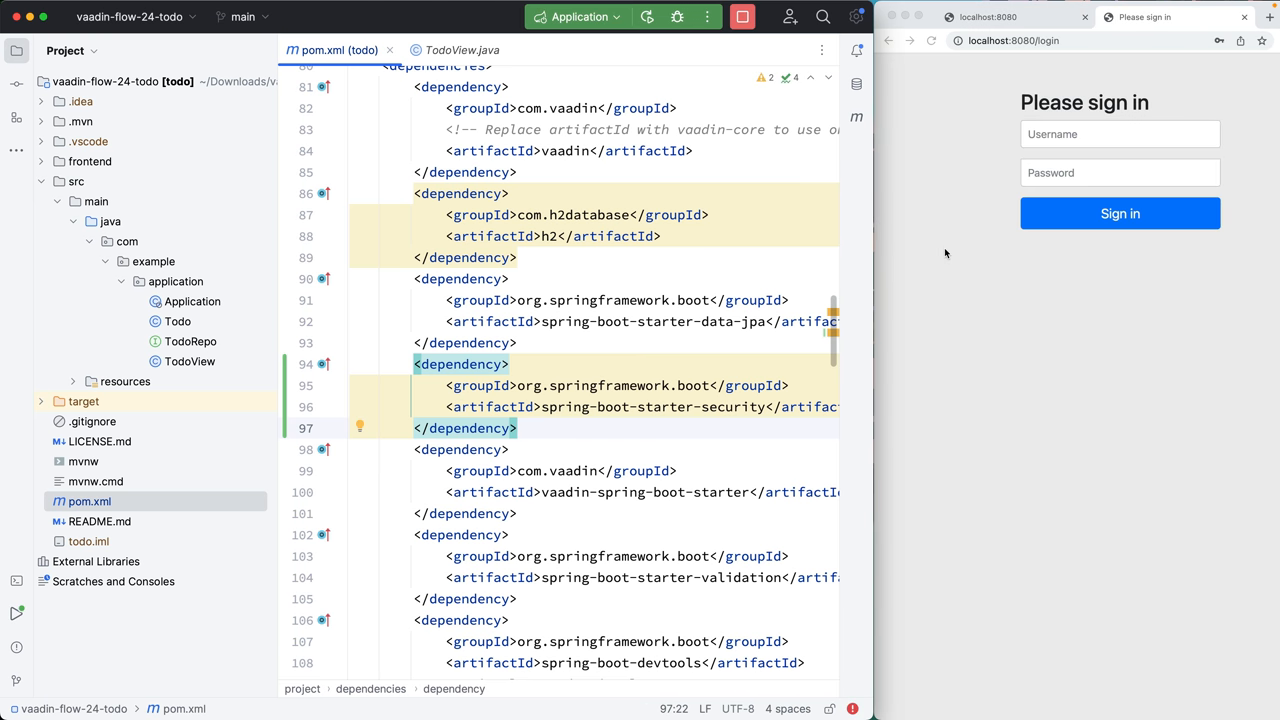
pyautogui.moveTo(1015, 203)
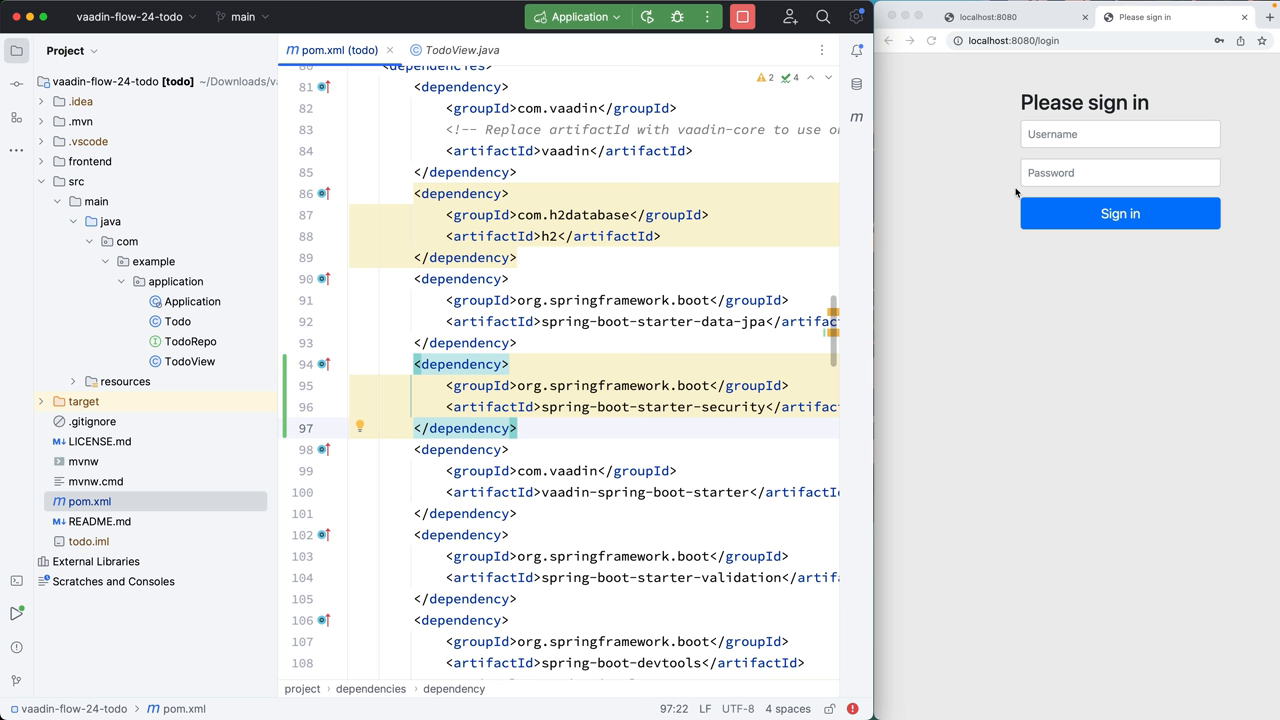
pyautogui.moveTo(1188, 240)
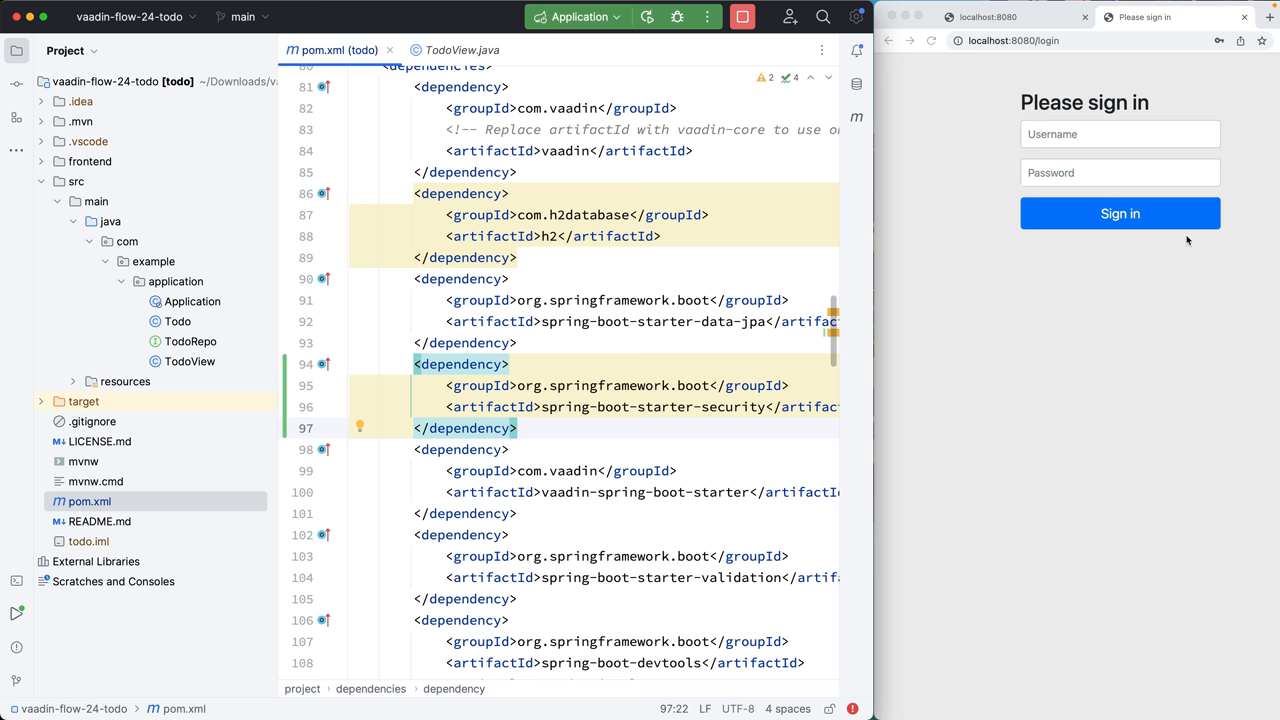
pyautogui.moveTo(1024, 291)
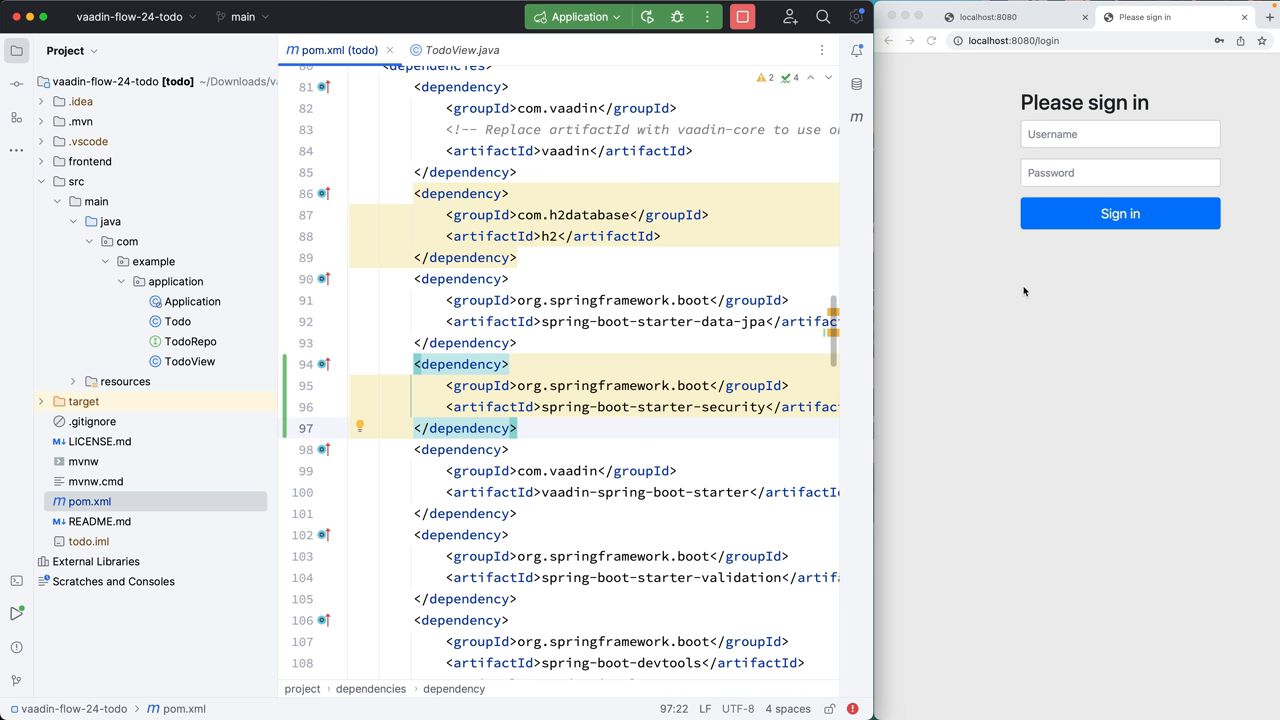
pyautogui.moveTo(302, 321)
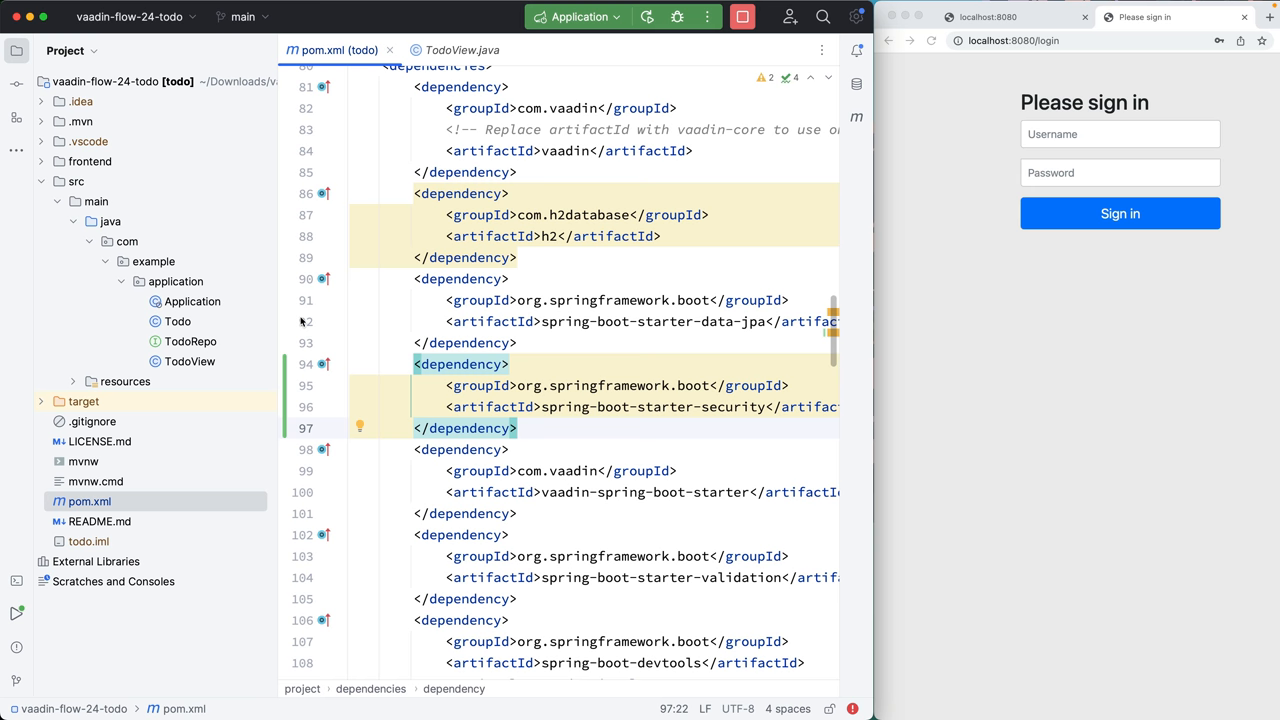
# Create a new LoginView Java class in the application package and add it to Git
pyautogui.rightClick(176, 281)
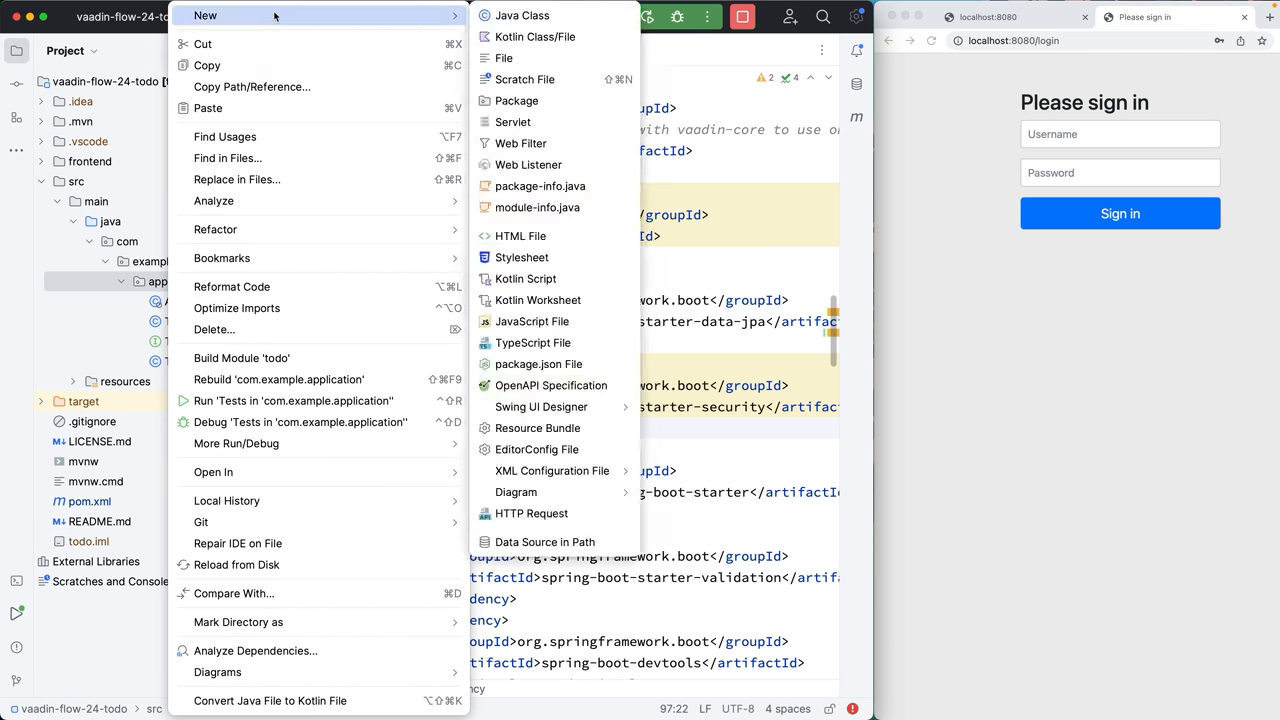
pyautogui.click(522, 15)
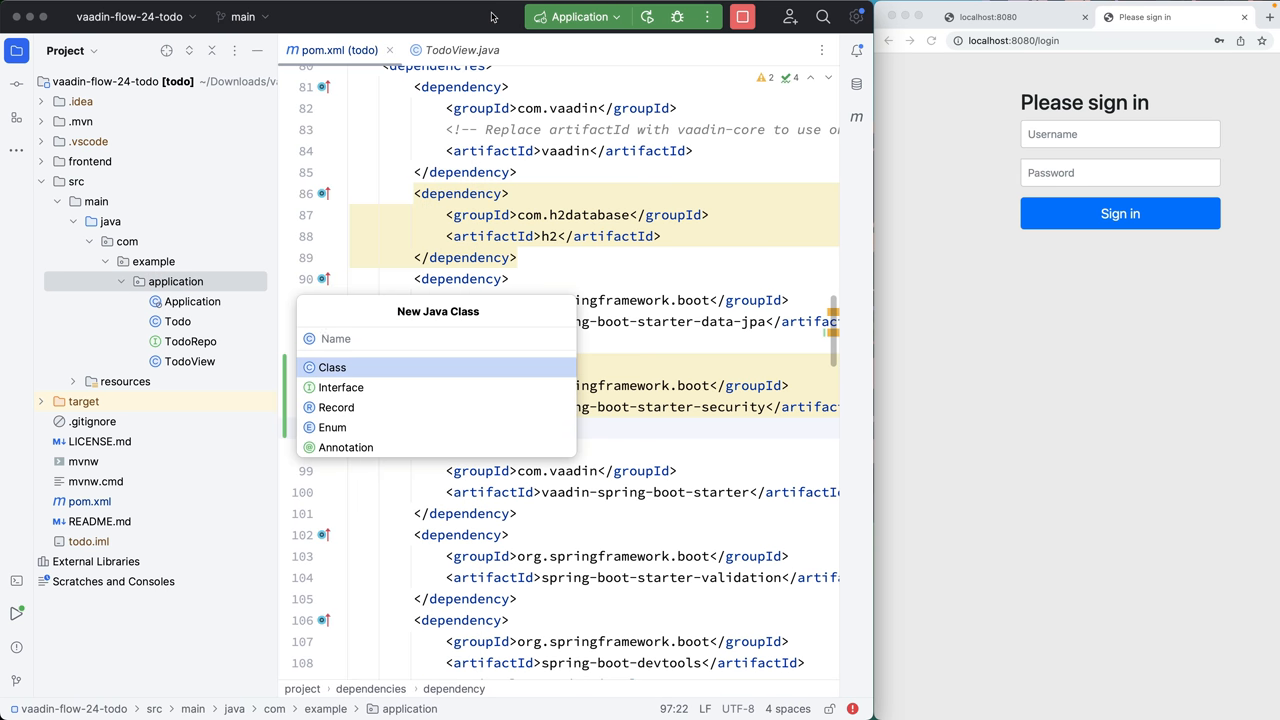
pyautogui.write('Login')
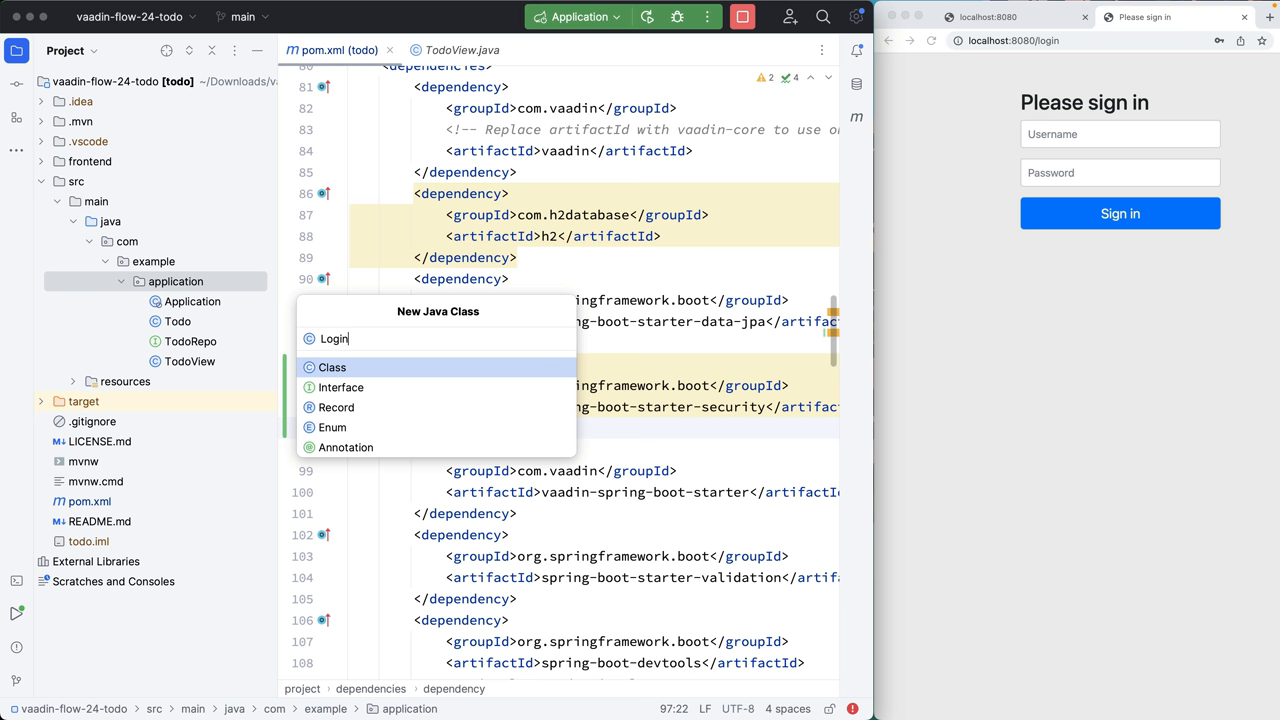
pyautogui.press('Enter')
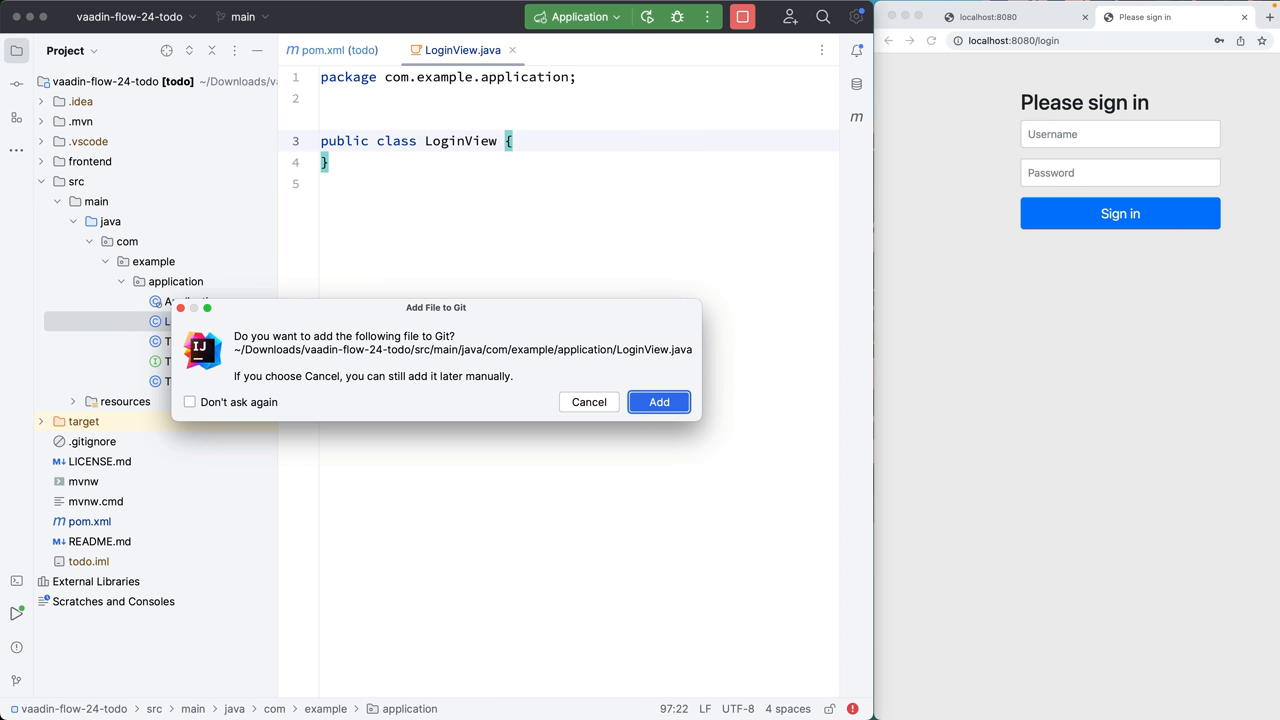
pyautogui.click(658, 401)
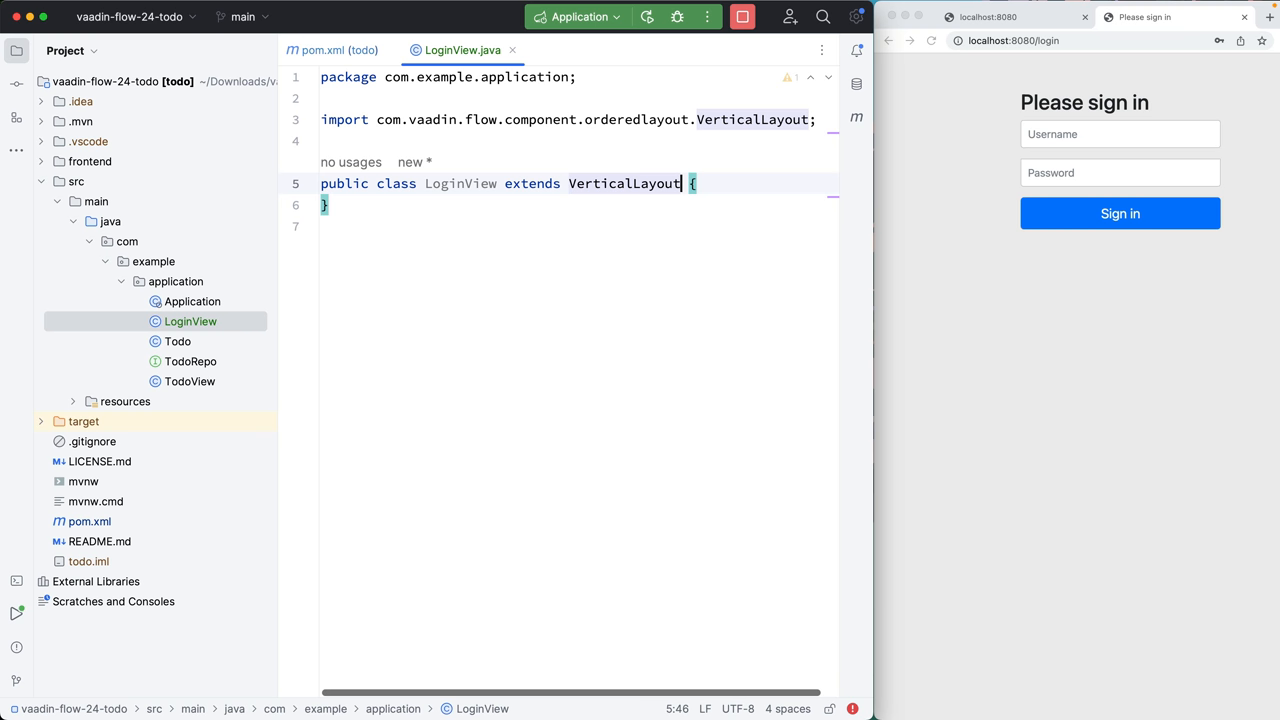
pyautogui.write('@Route("login')
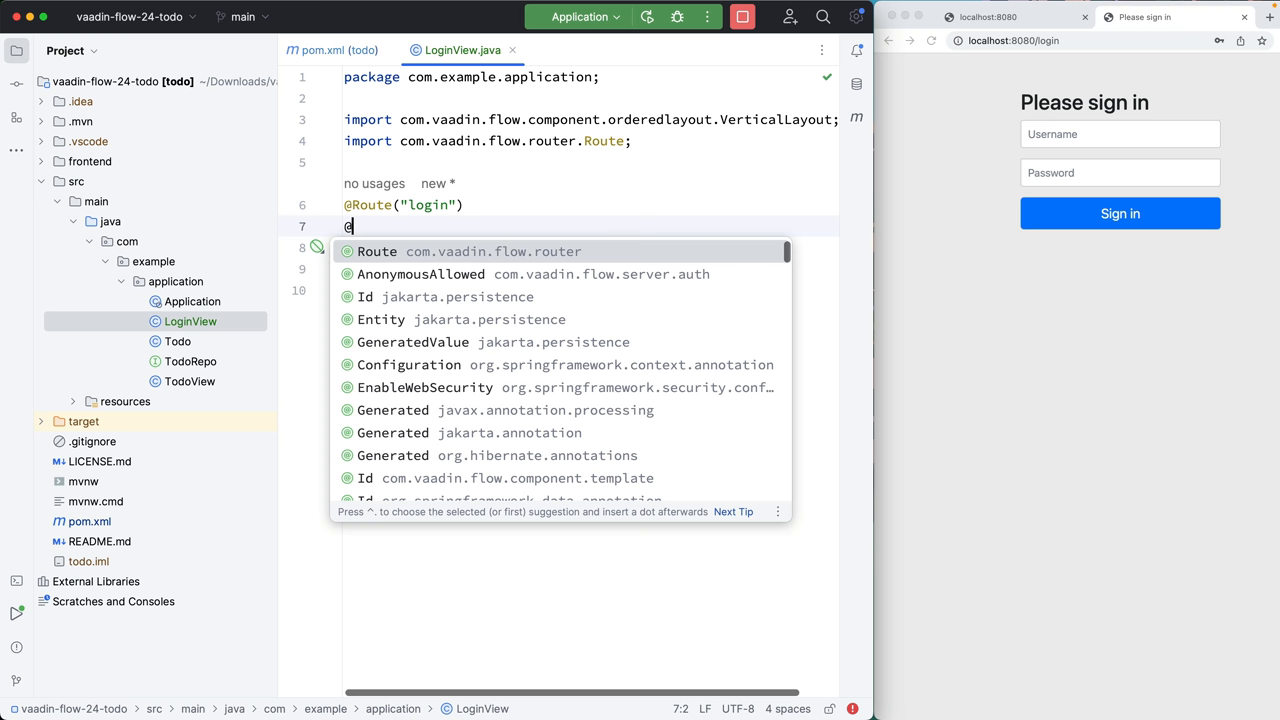
pyautogui.click(420, 274)
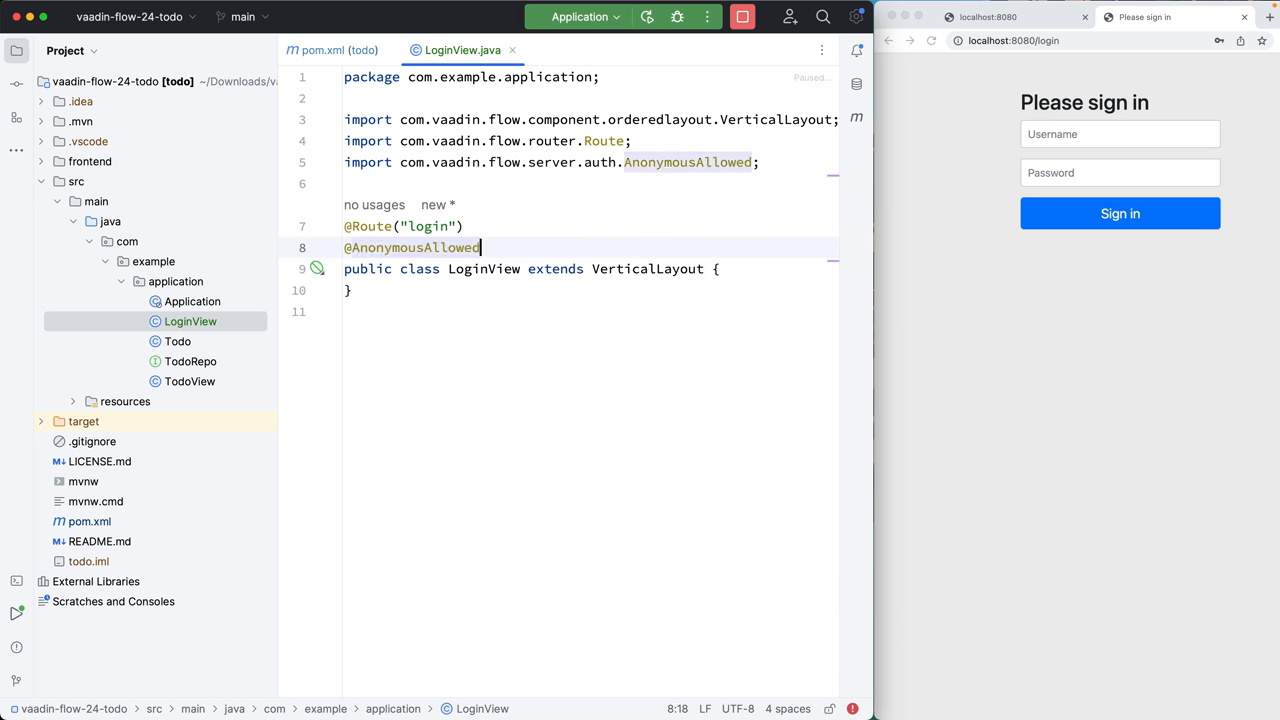
pyautogui.click(718, 268)
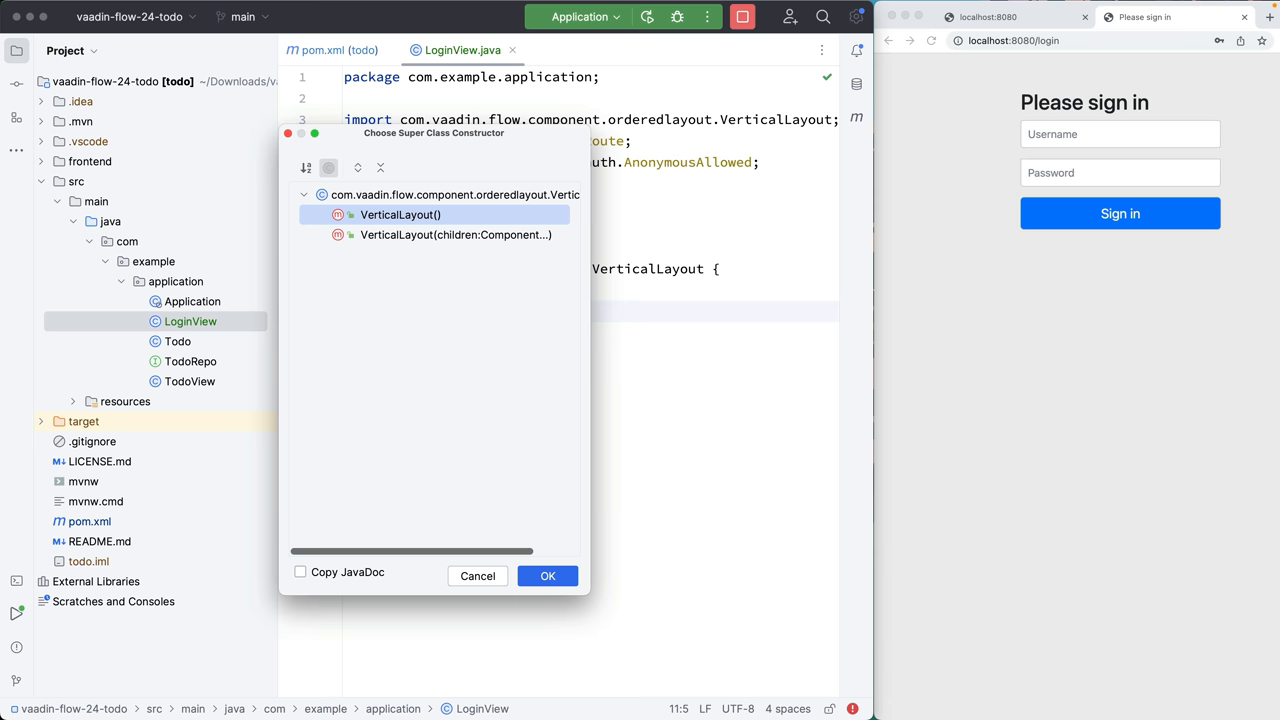
# Generate LoginView's constructor with setSizeFull, centred alignment and centred justify-content mode
pyautogui.click(547, 575)
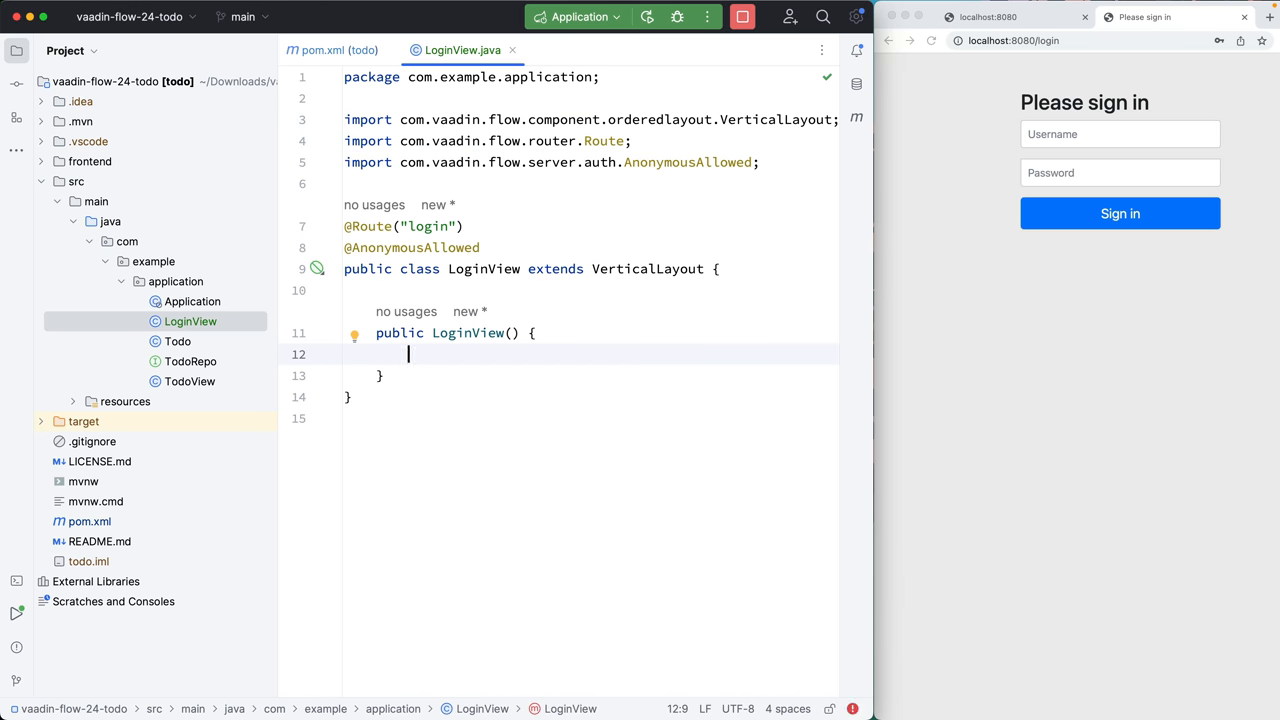
pyautogui.write('setSizeFull();')
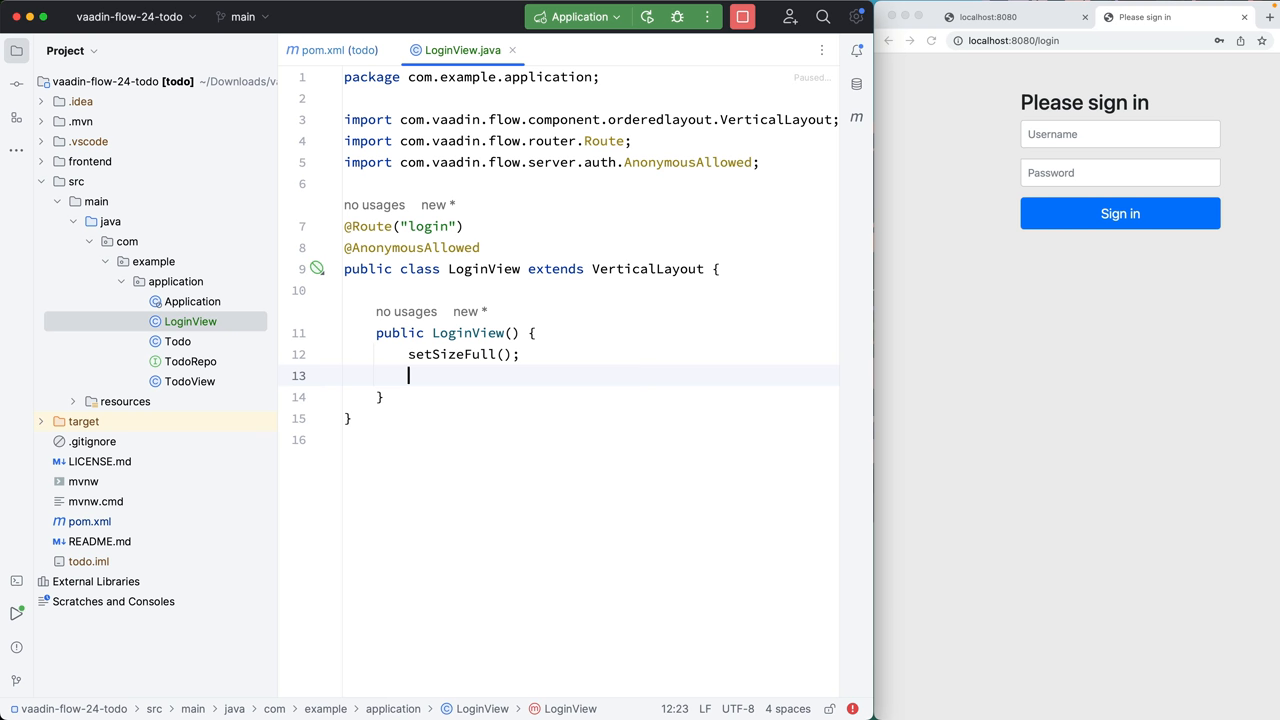
pyautogui.write('setAlignItems(Alignment.CENTER);')
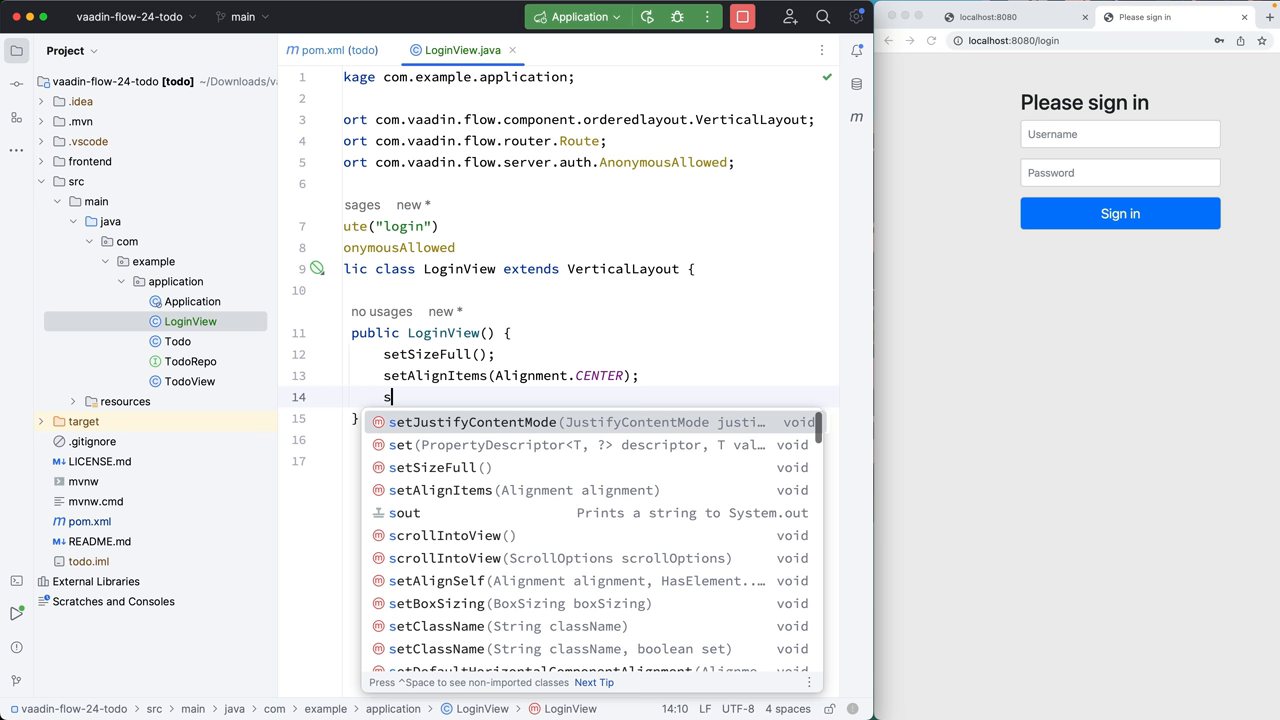
pyautogui.write('etJustifyContentMode(Ce')
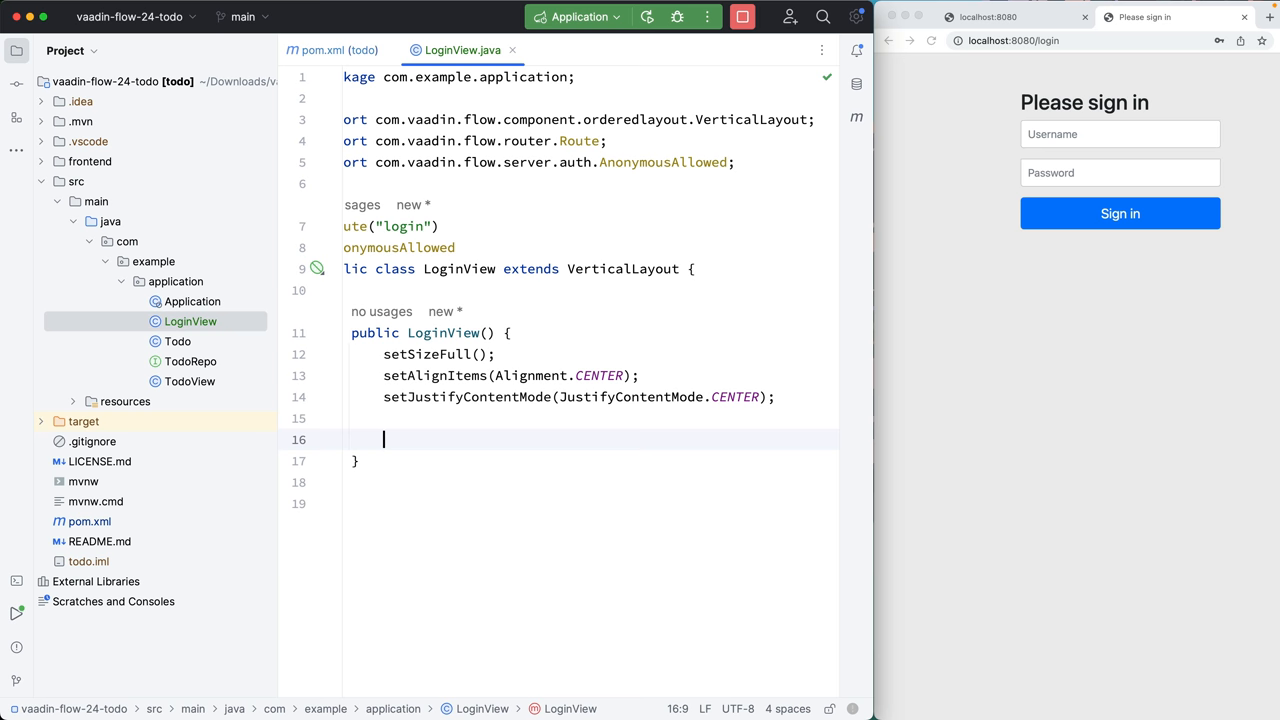
# Create a LoginForm with action 'login' and add a 'Todo app' H1 heading plus the form
pyautogui.write('var login = new LoginForm();')
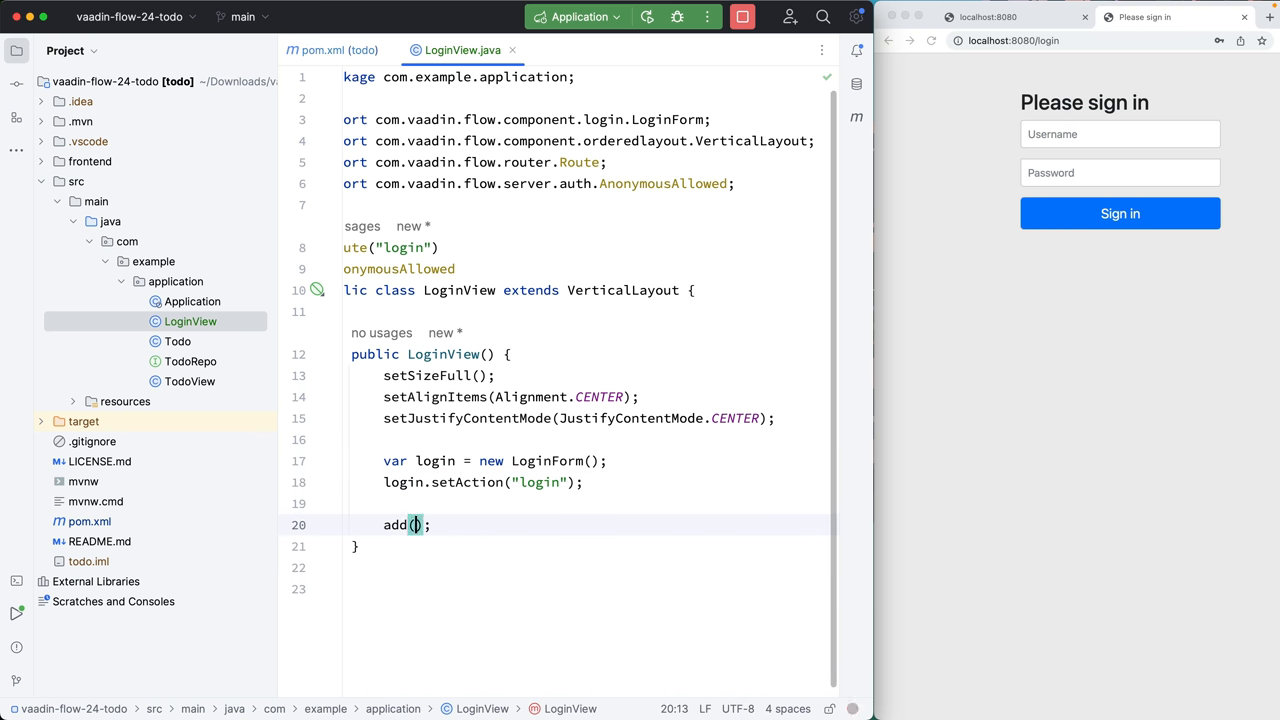
pyautogui.write('a')
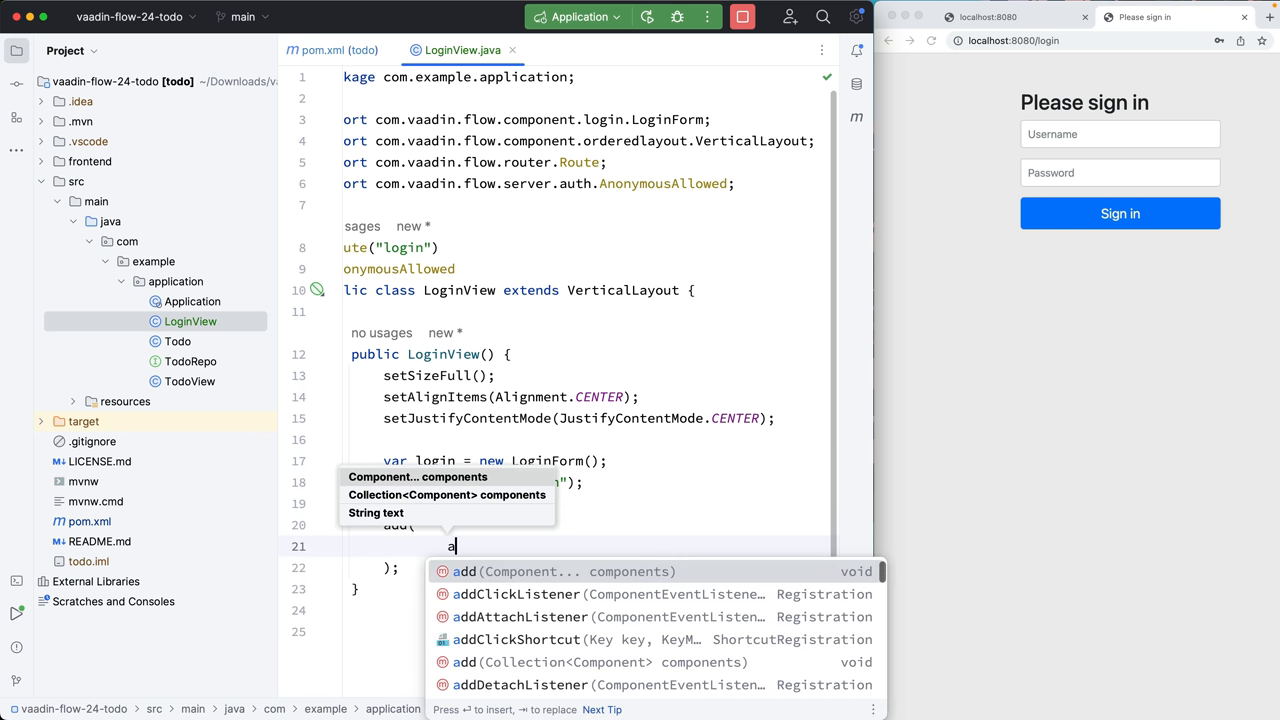
pyautogui.write('new H1("Todo app"),')
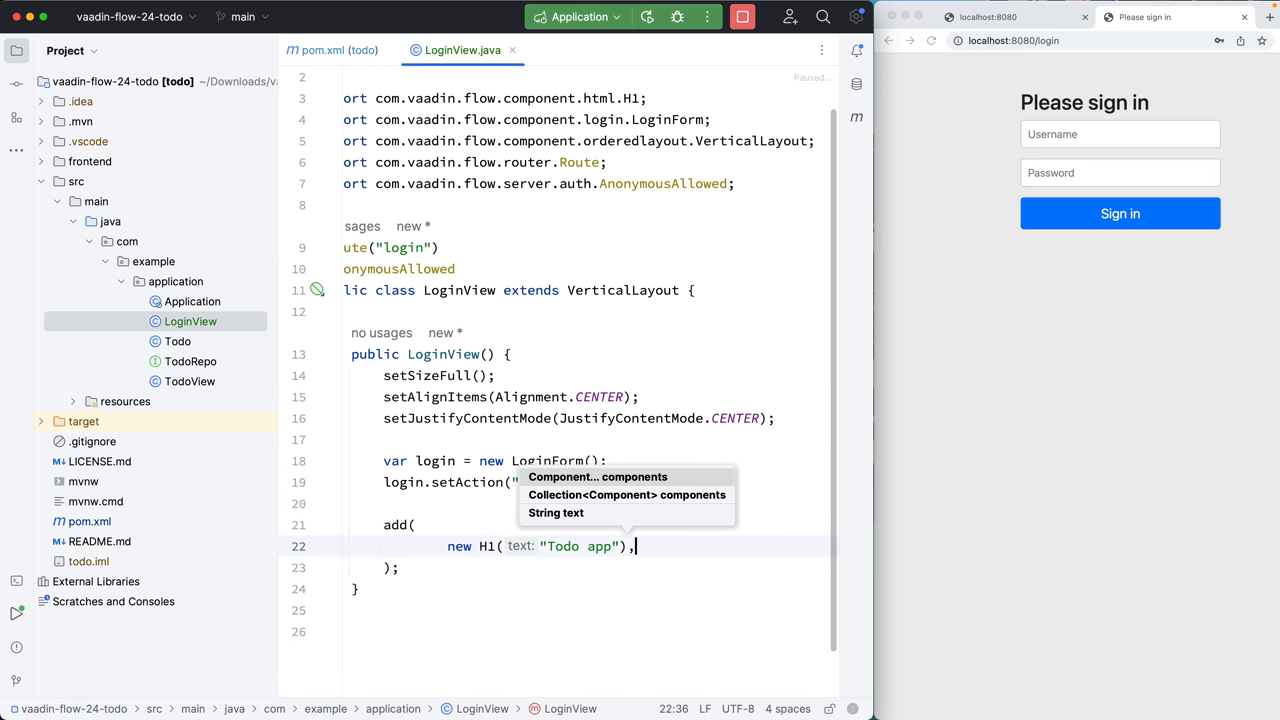
pyautogui.write('login')
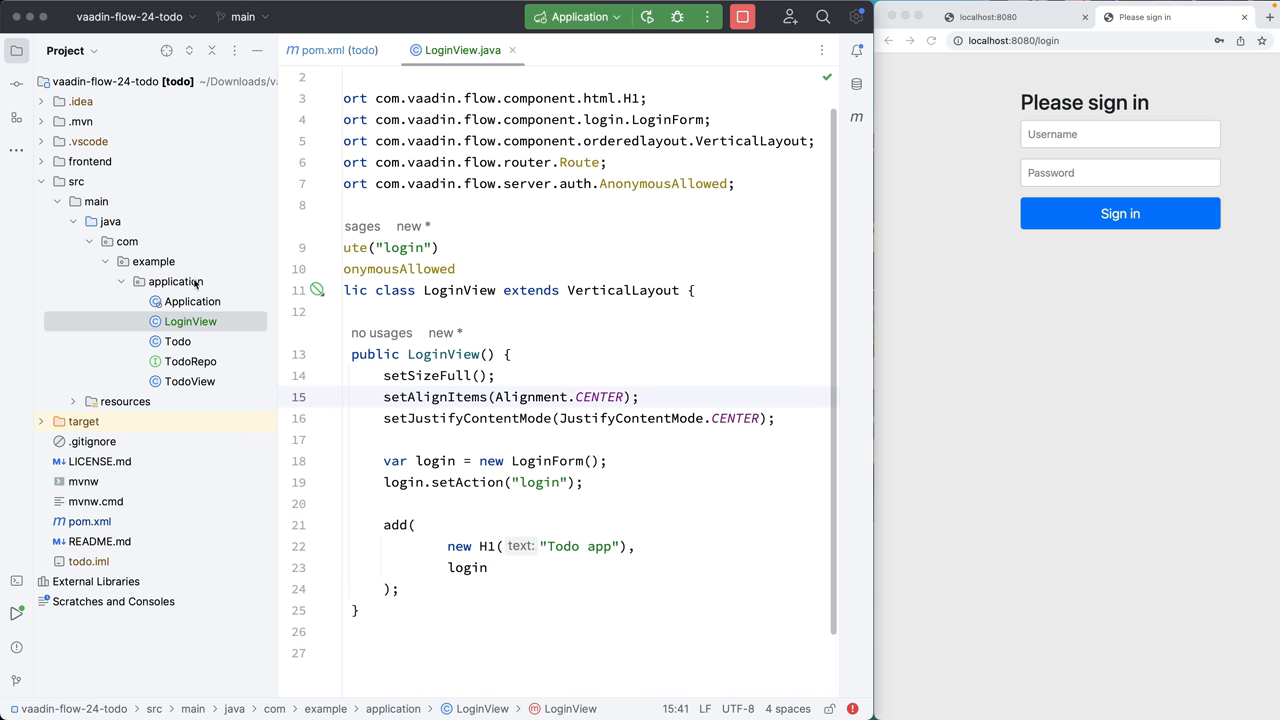
pyautogui.rightClick(180, 281)
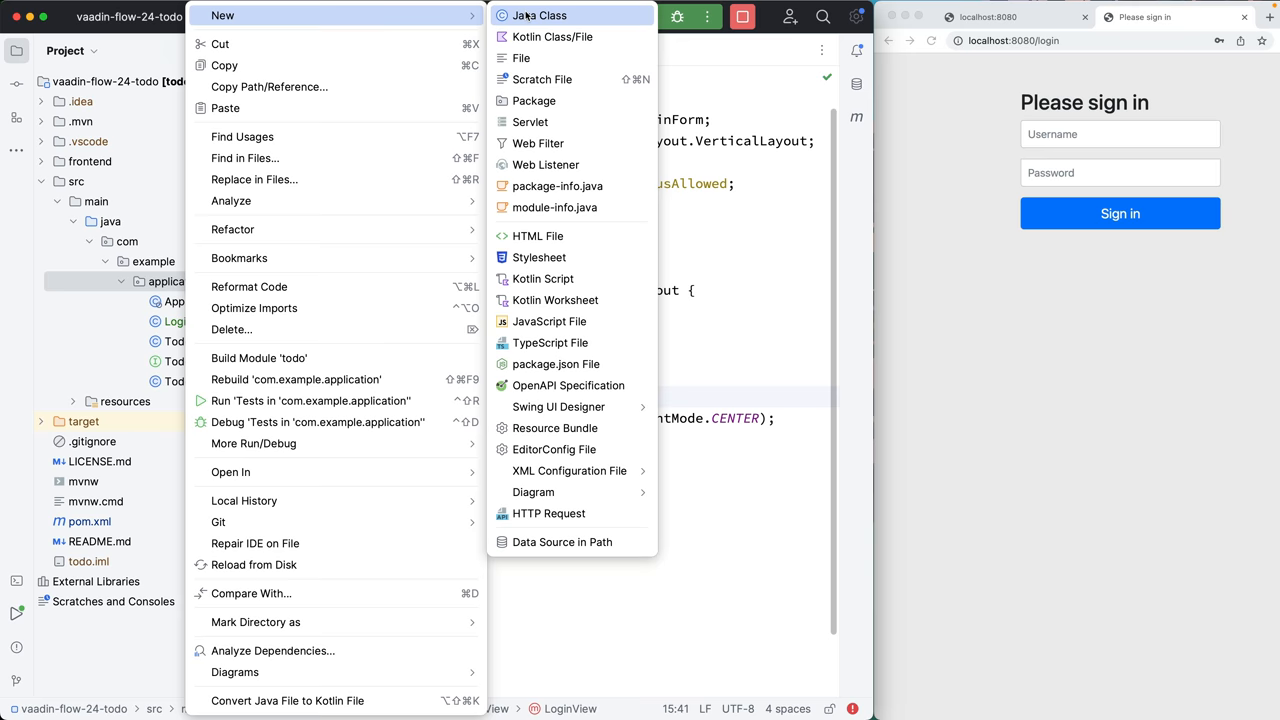
pyautogui.click(539, 15)
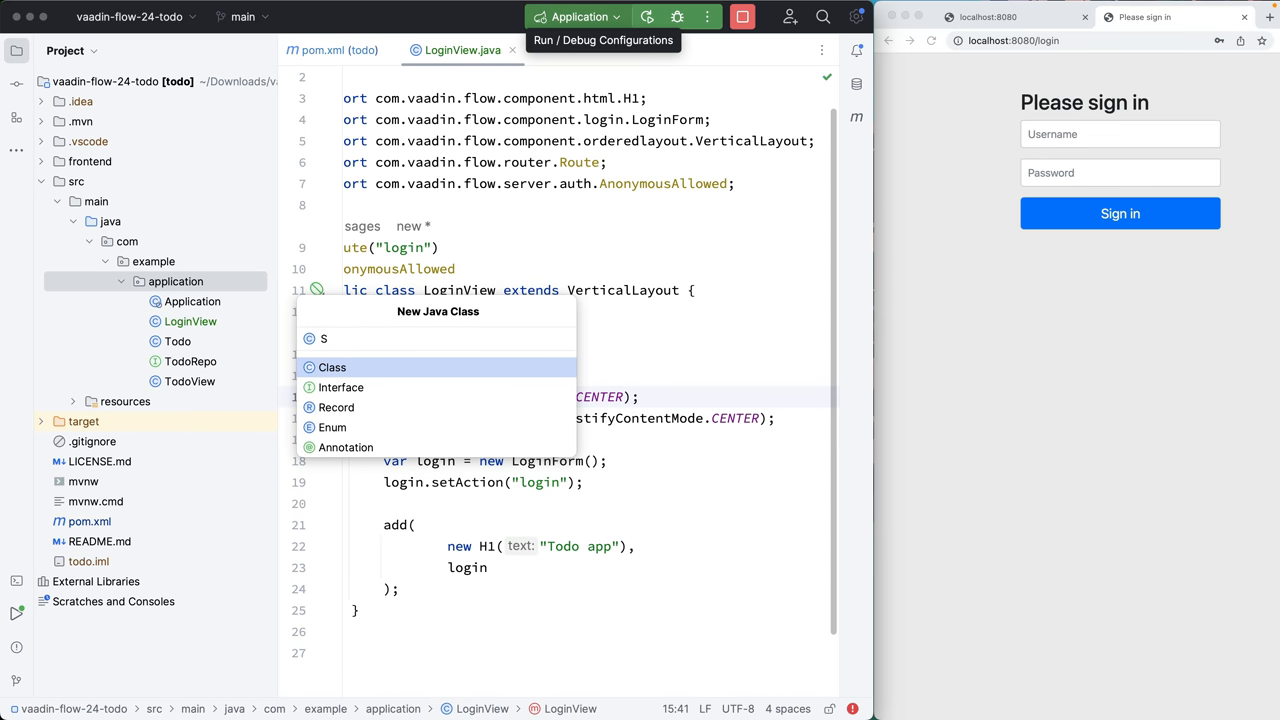
pyautogui.write('Secur')
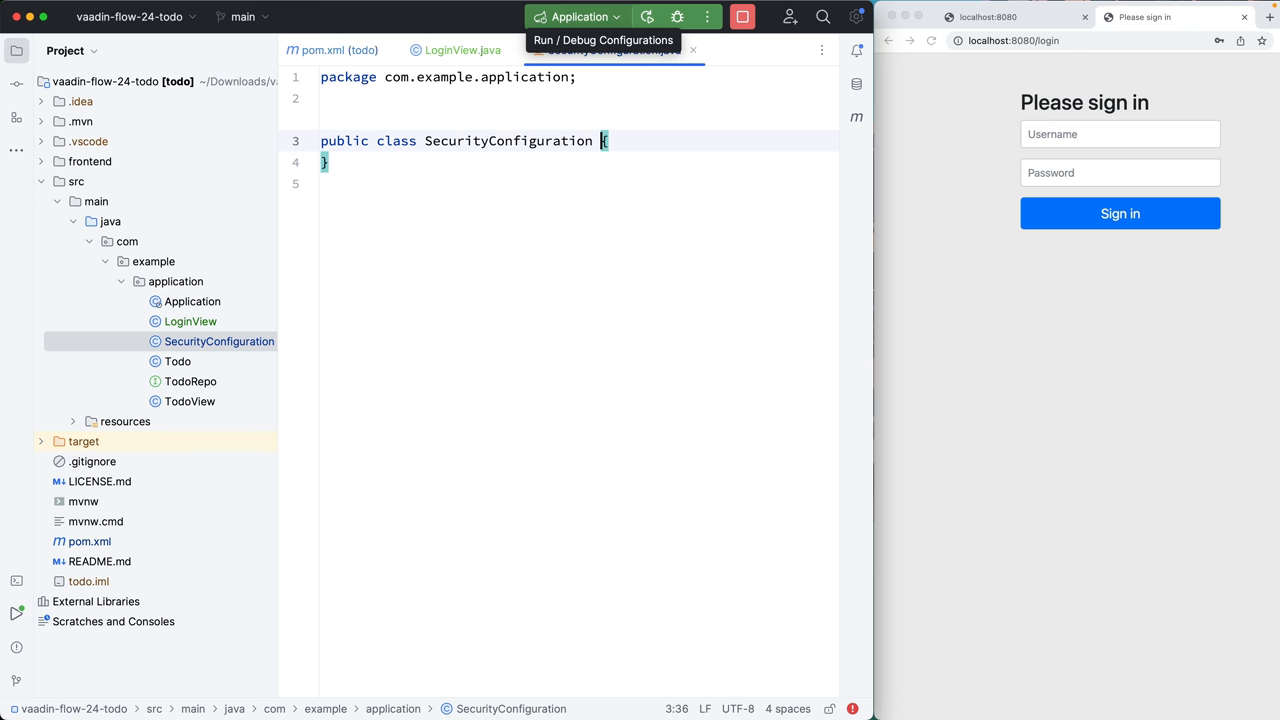
pyautogui.write('@')
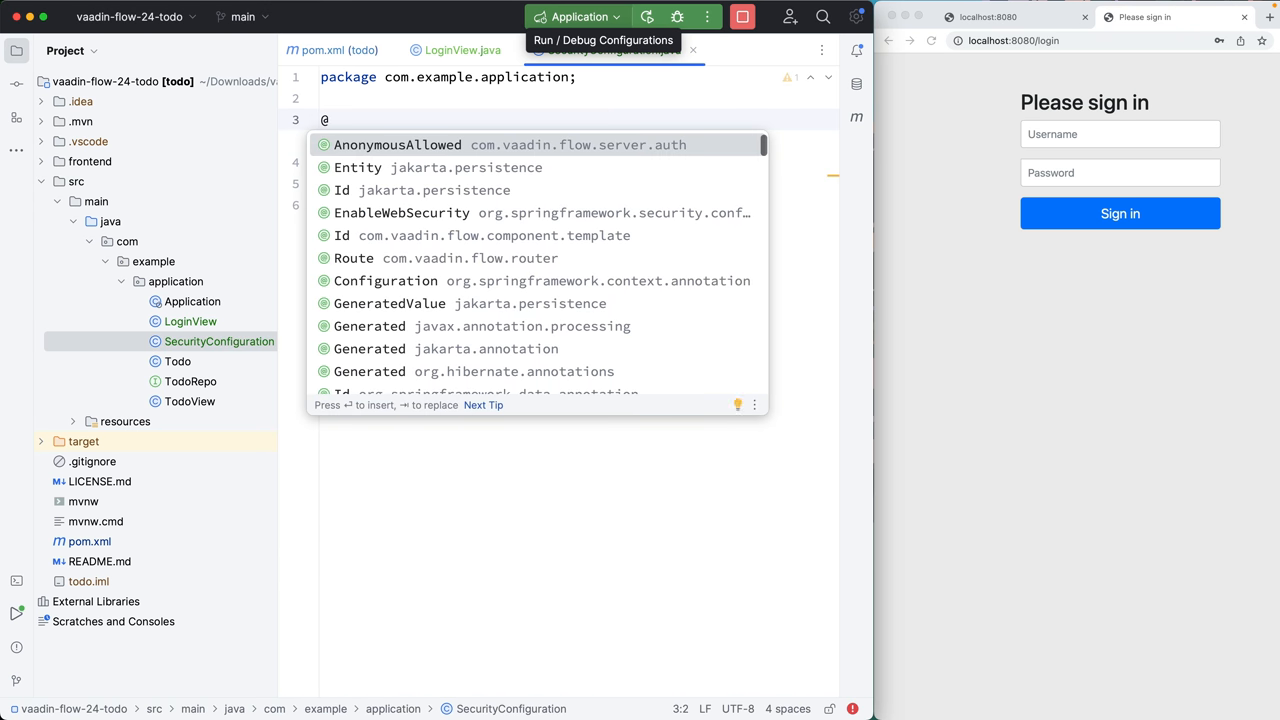
pyautogui.write('EnableWebSecurity')
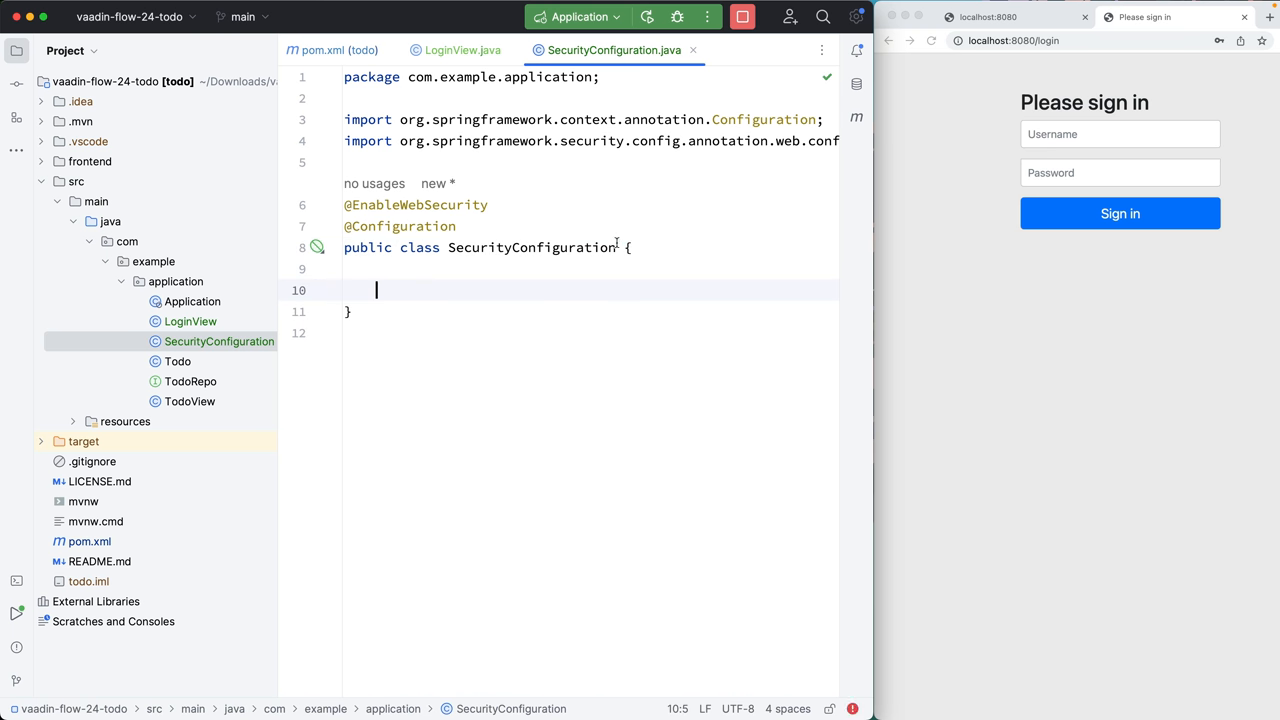
# Extend VaadinWebSecurity and call setLoginView(http, LoginView.class) in the configure override
pyautogui.write('extends V')
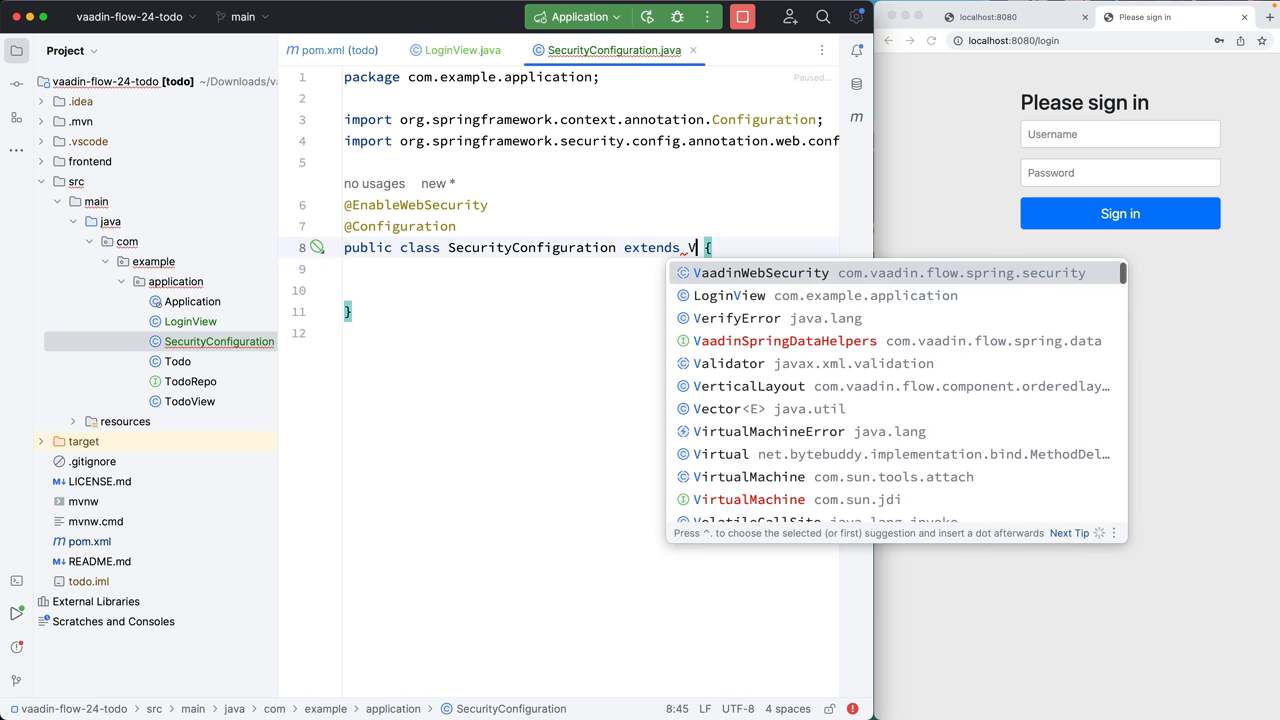
pyautogui.click(761, 272)
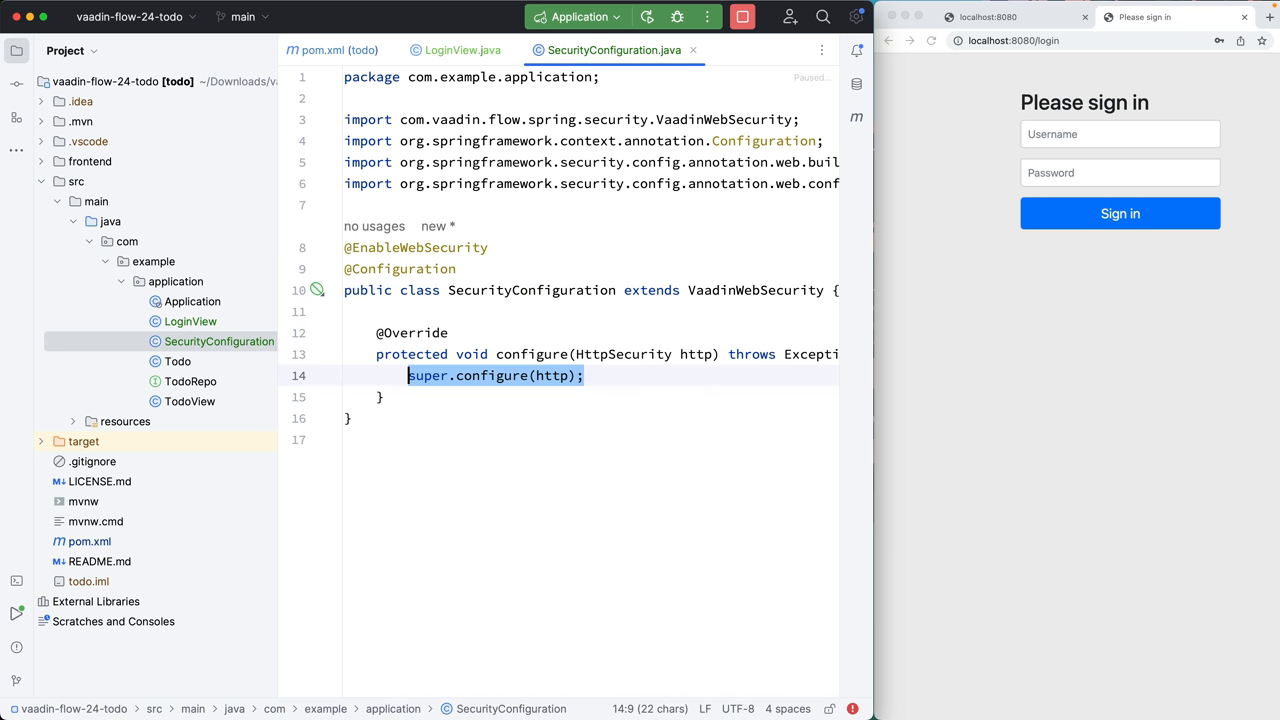
pyautogui.press('Return')
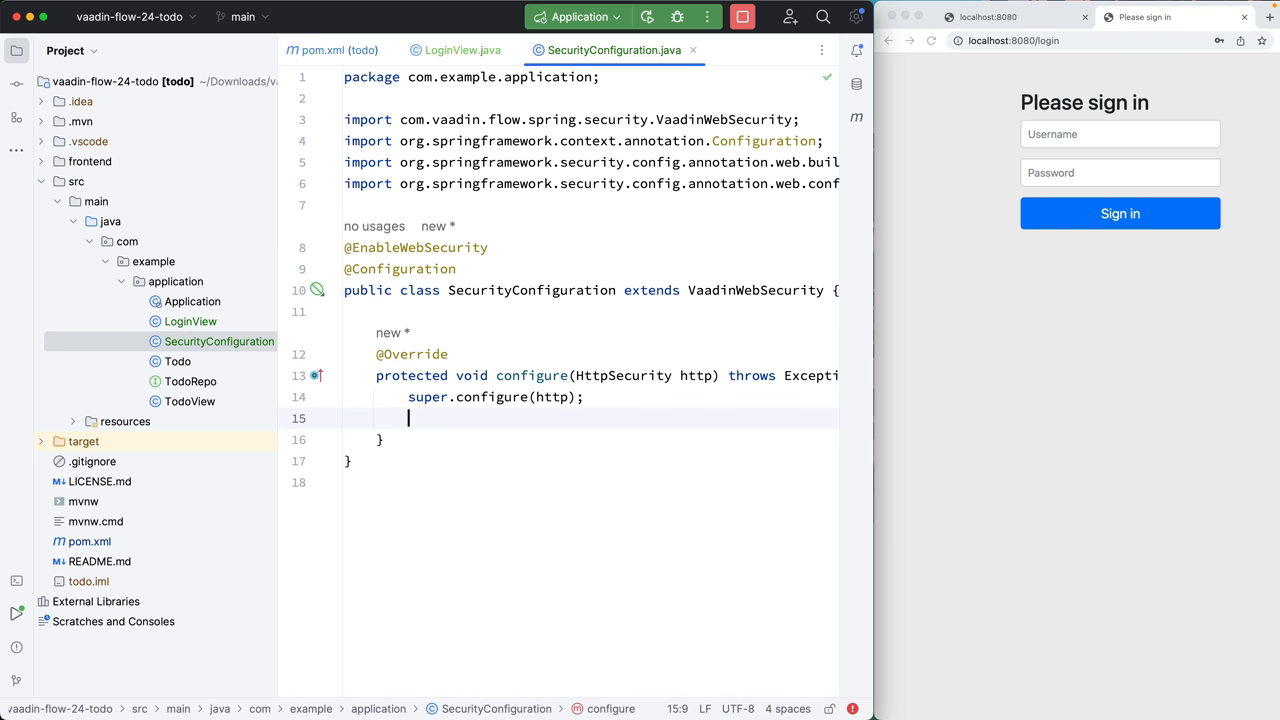
pyautogui.write('setLoginView();')
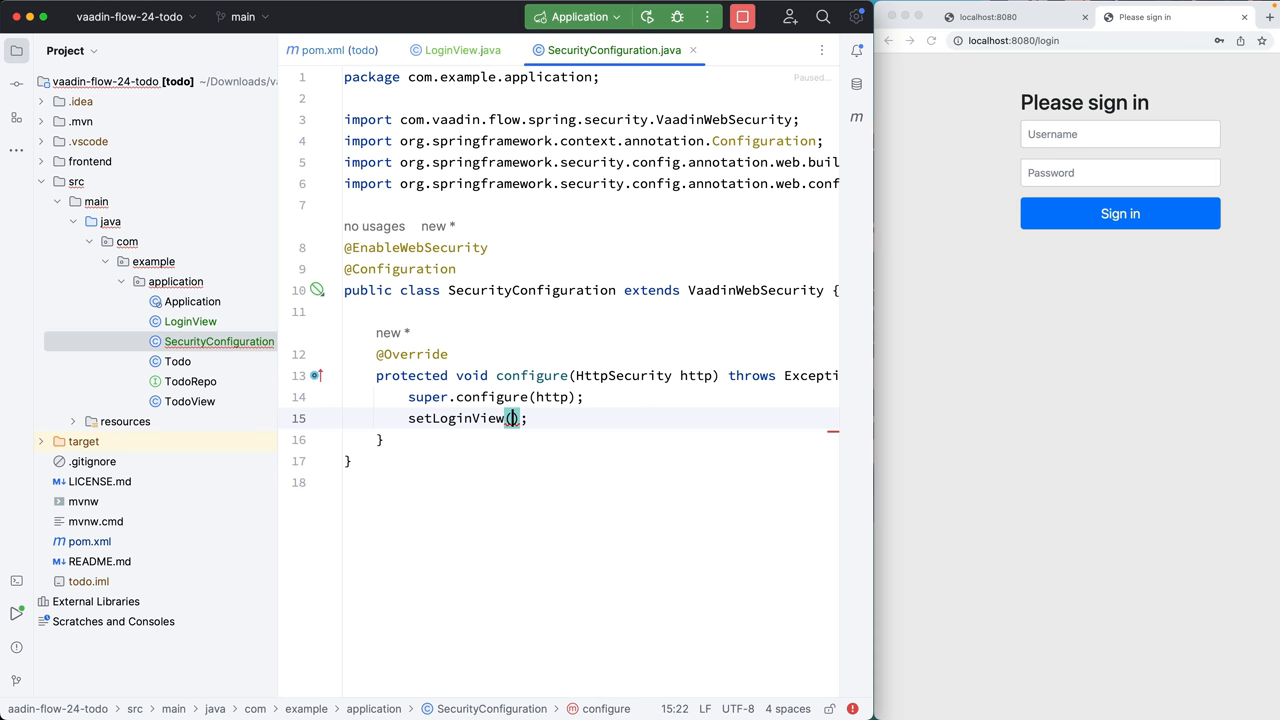
pyautogui.write('http,')
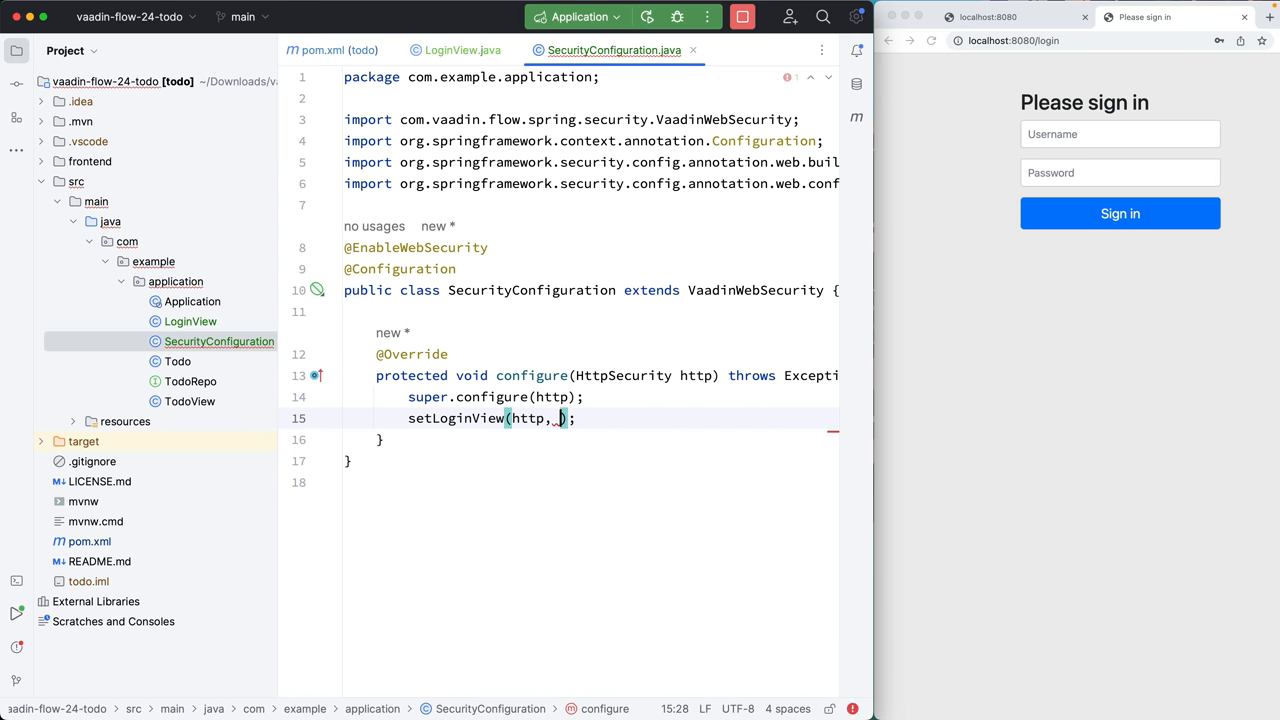
pyautogui.write('L')
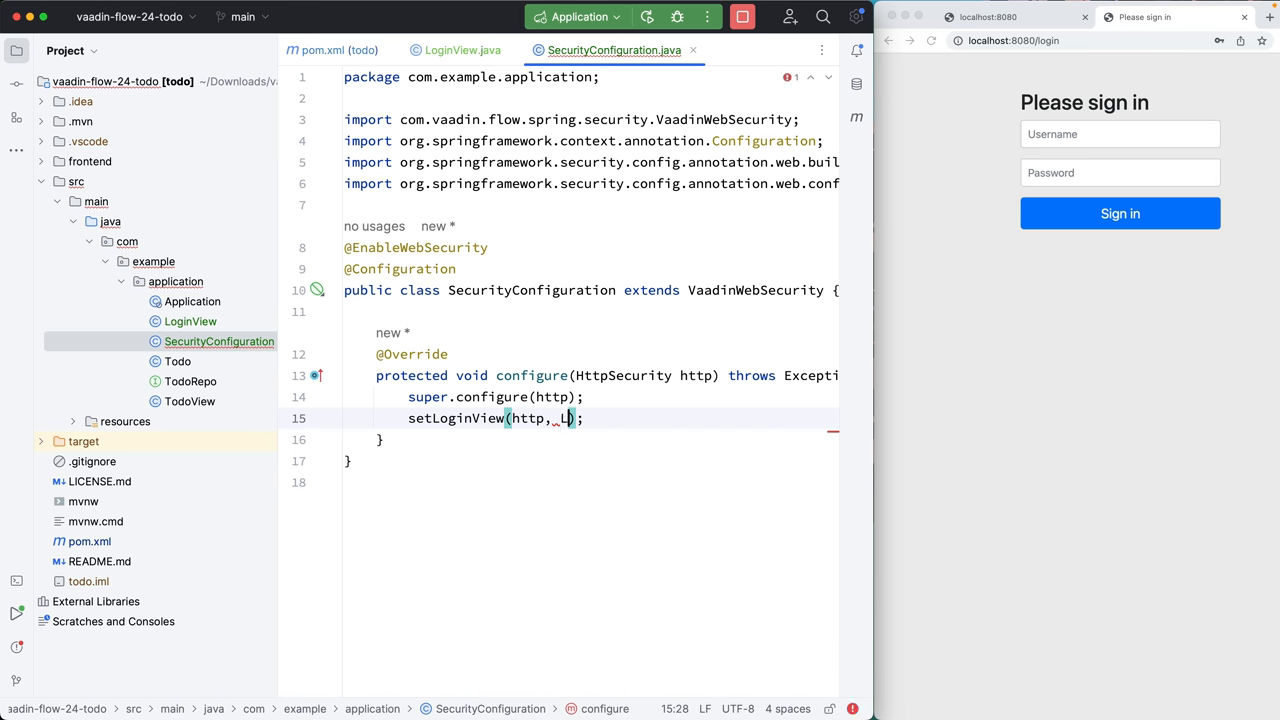
pyautogui.write('oginView.class')
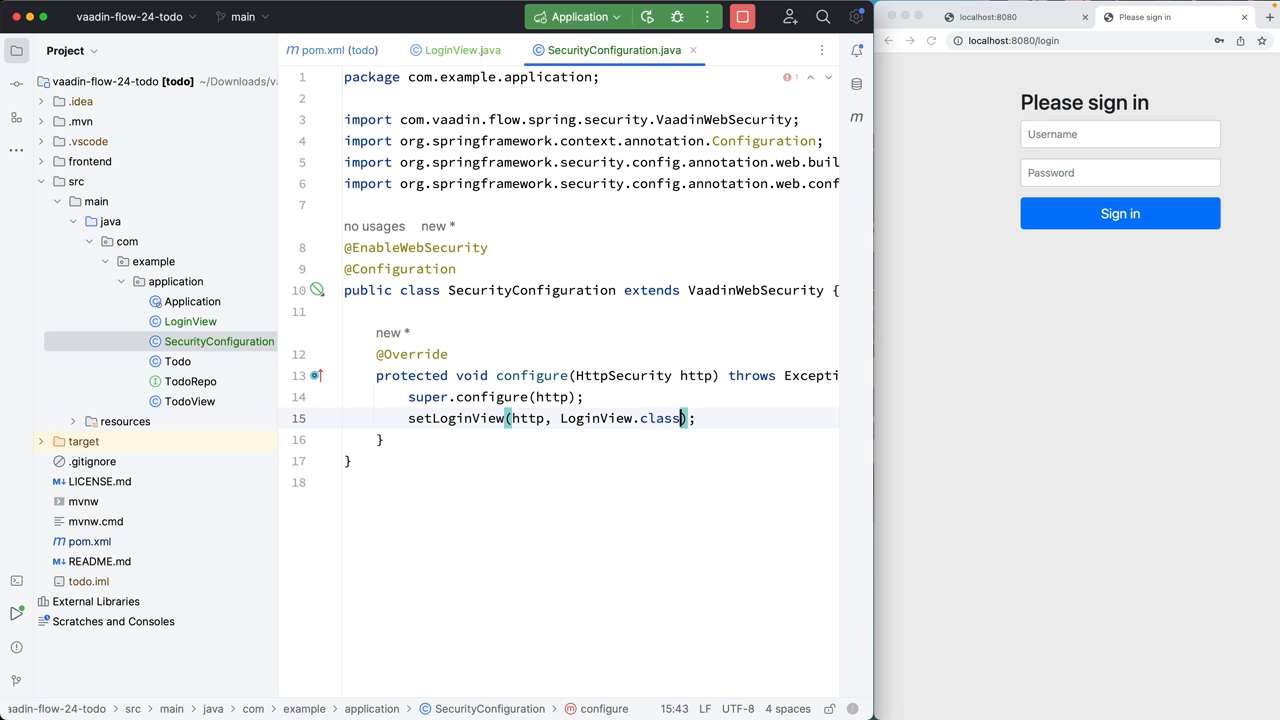
pyautogui.click(381, 440)
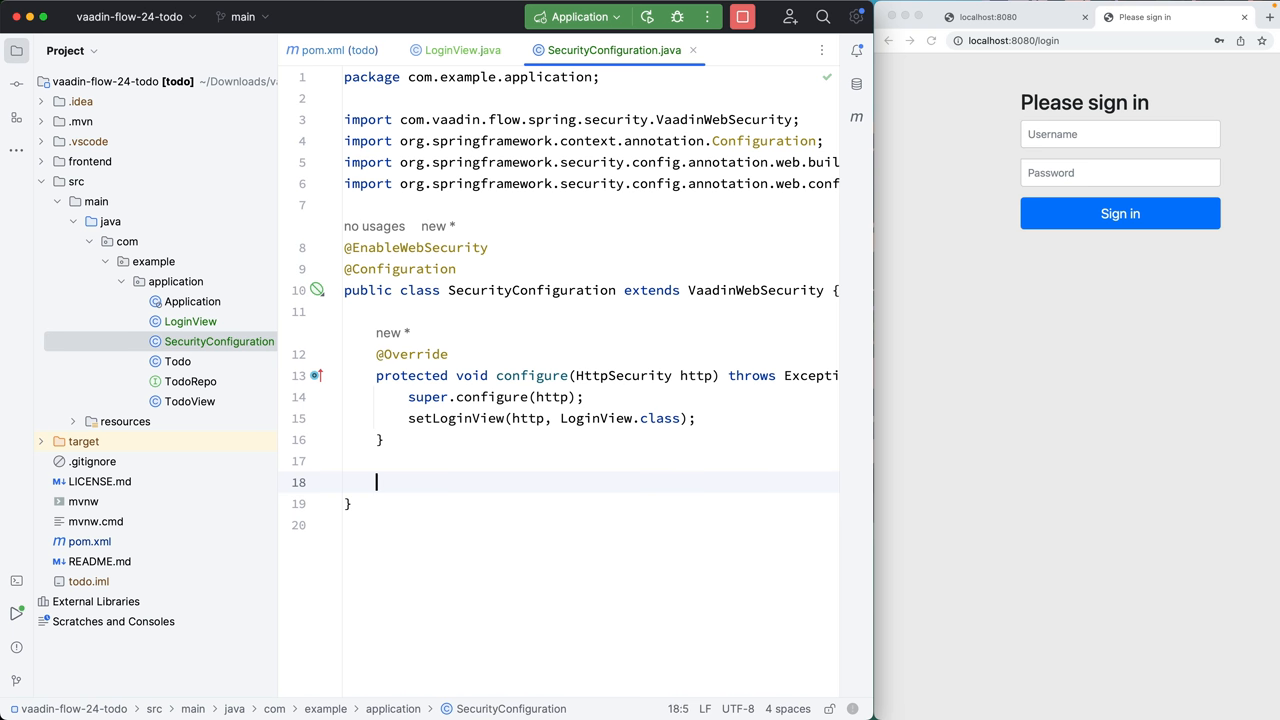
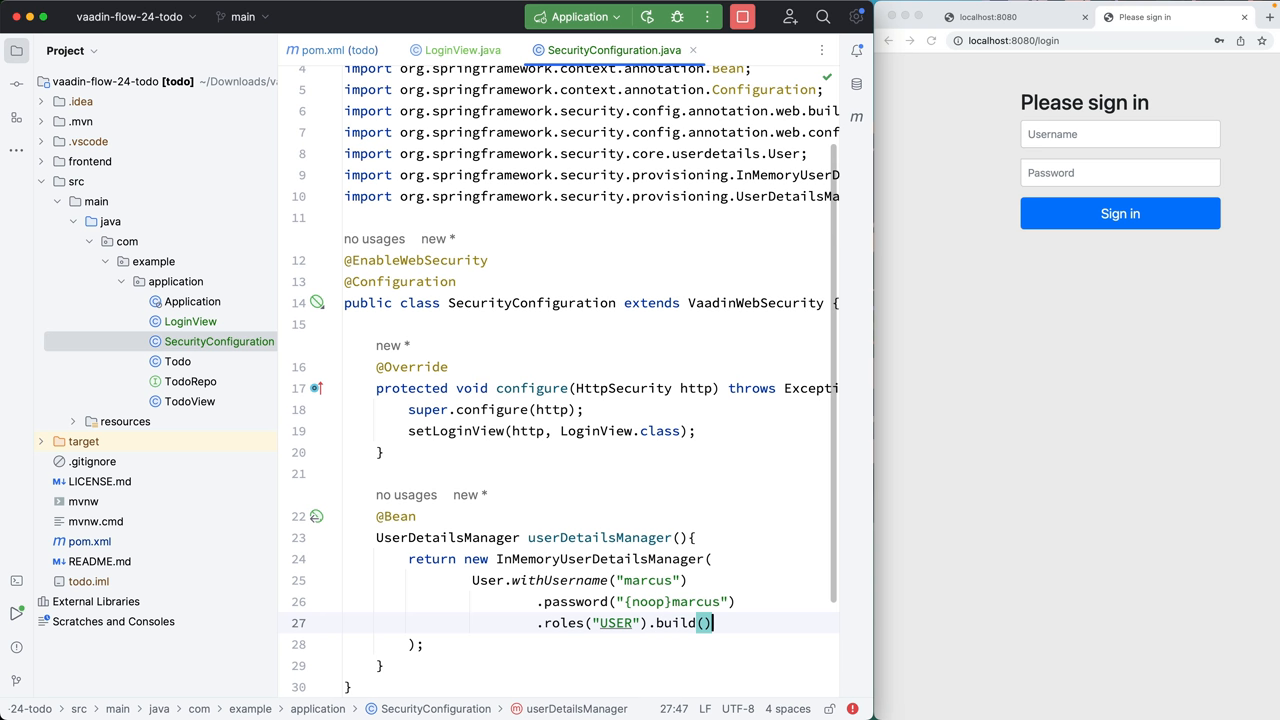
pyautogui.click(635, 580)
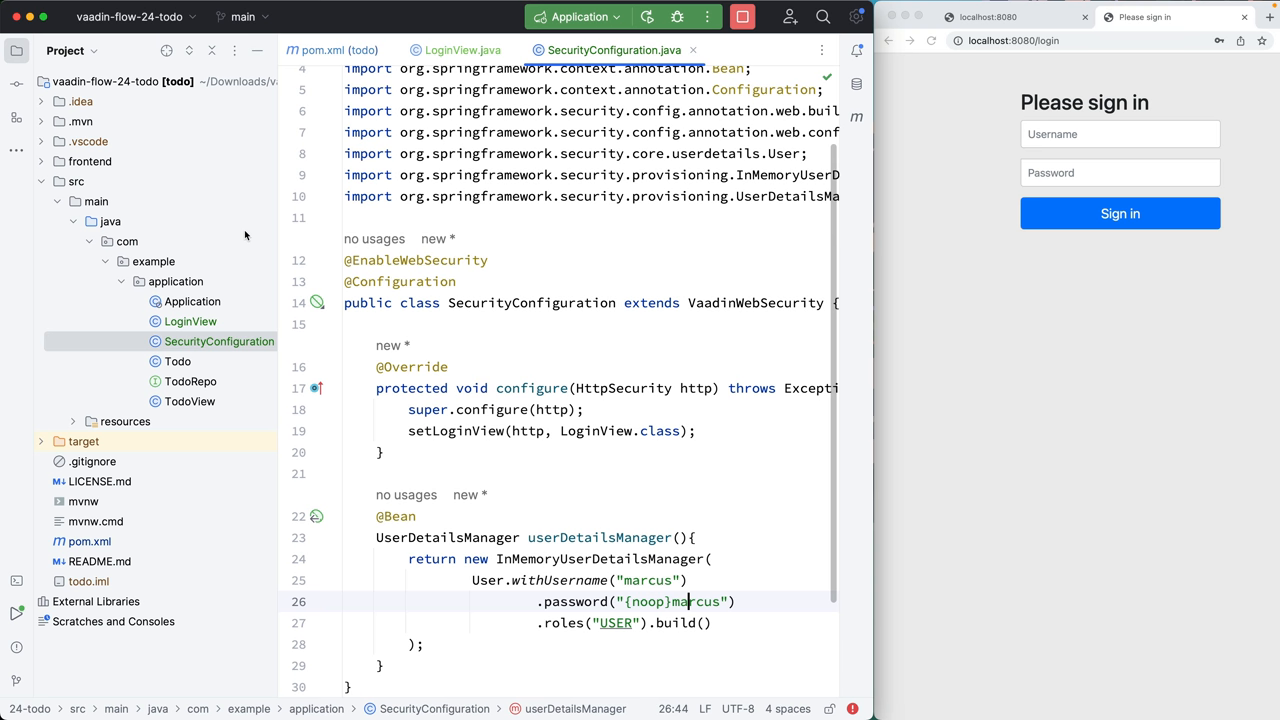
pyautogui.moveTo(188, 376)
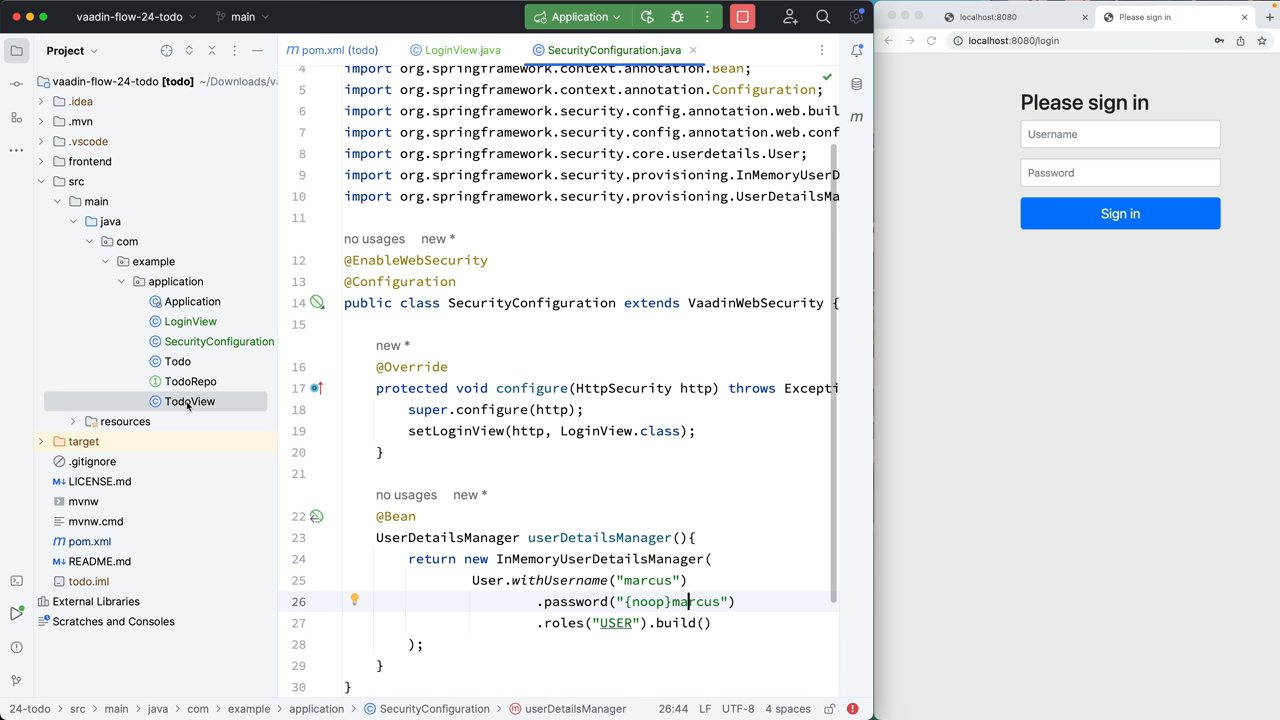
pyautogui.click(189, 401)
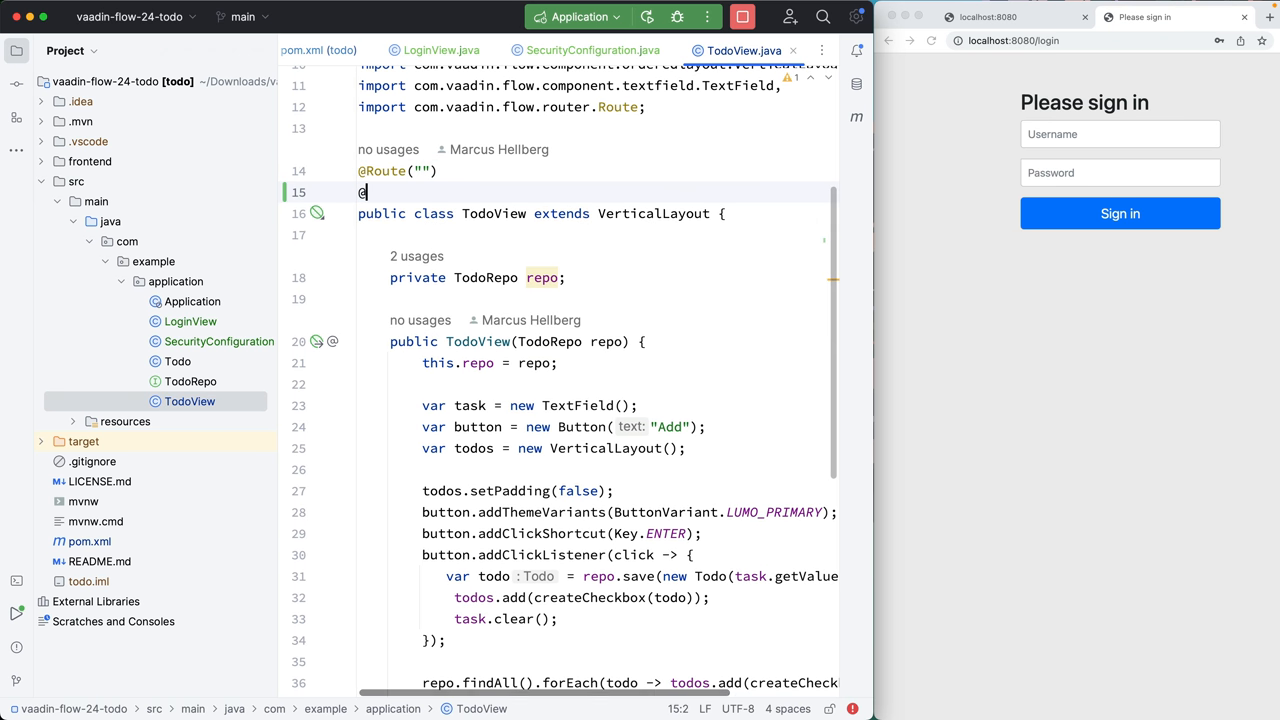
pyautogui.write('PermitAll')
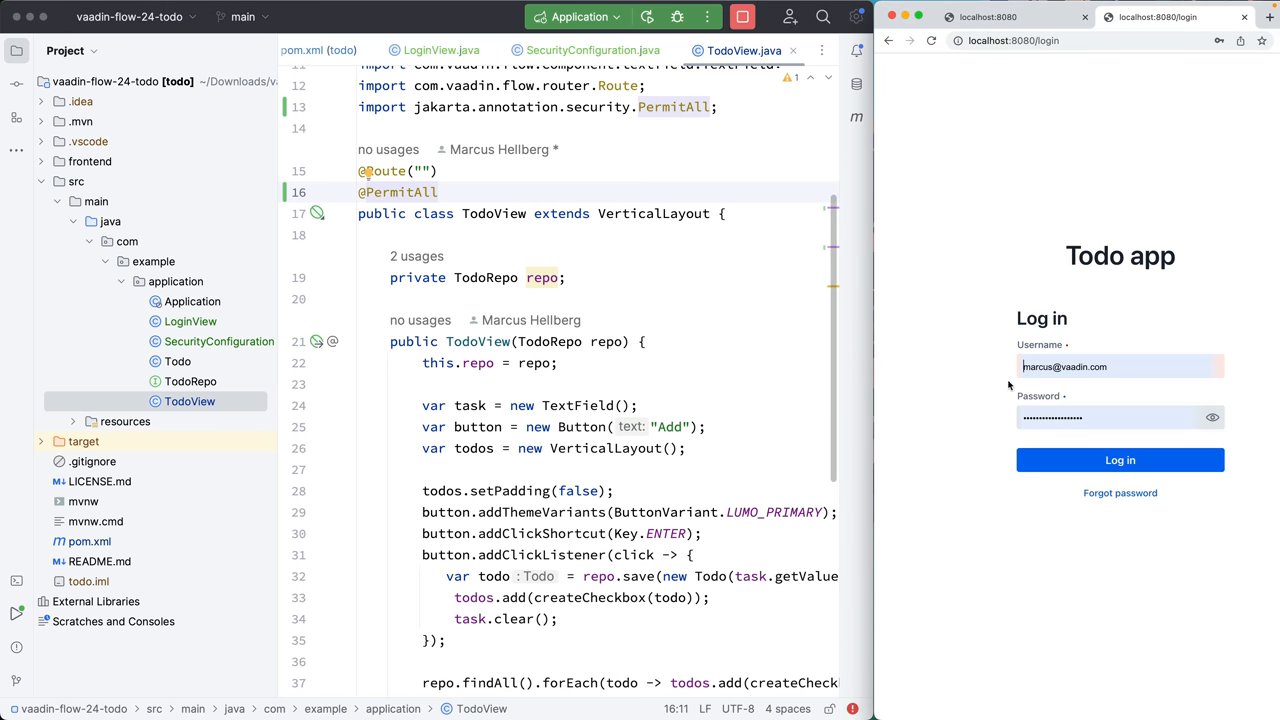
pyautogui.click(1120, 366)
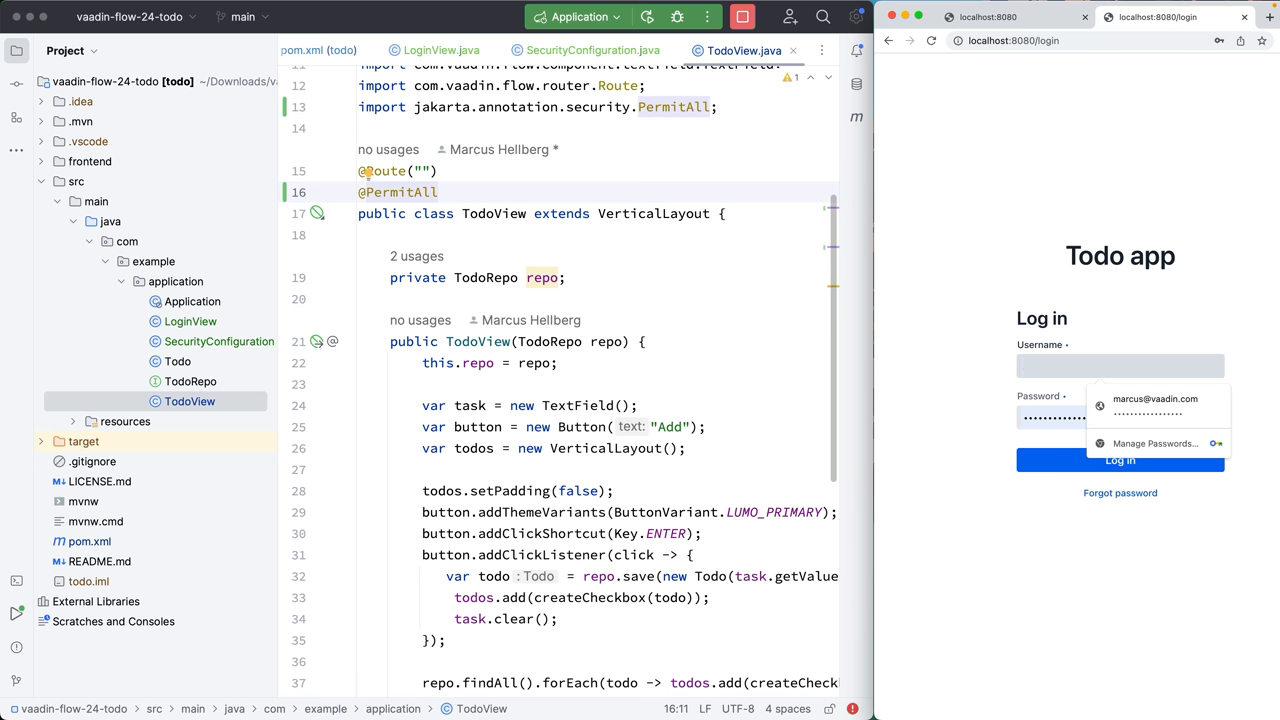
pyautogui.click(1155, 399)
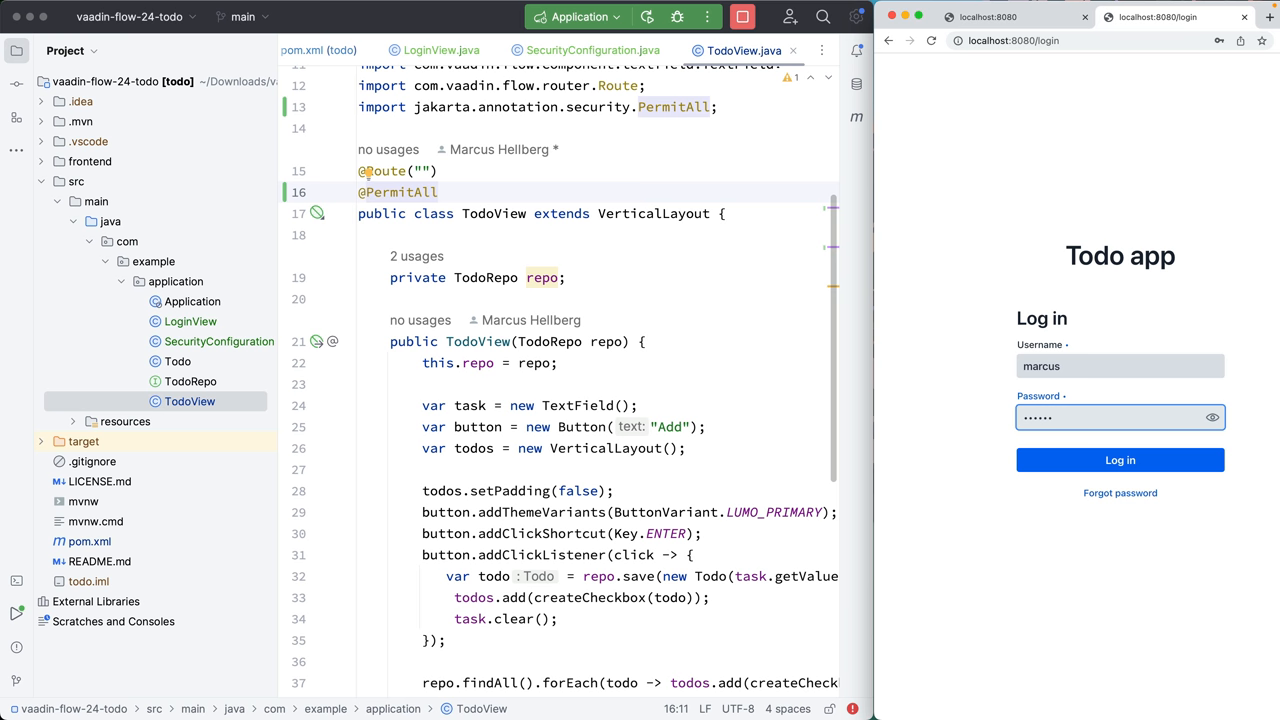
pyautogui.click(1120, 460)
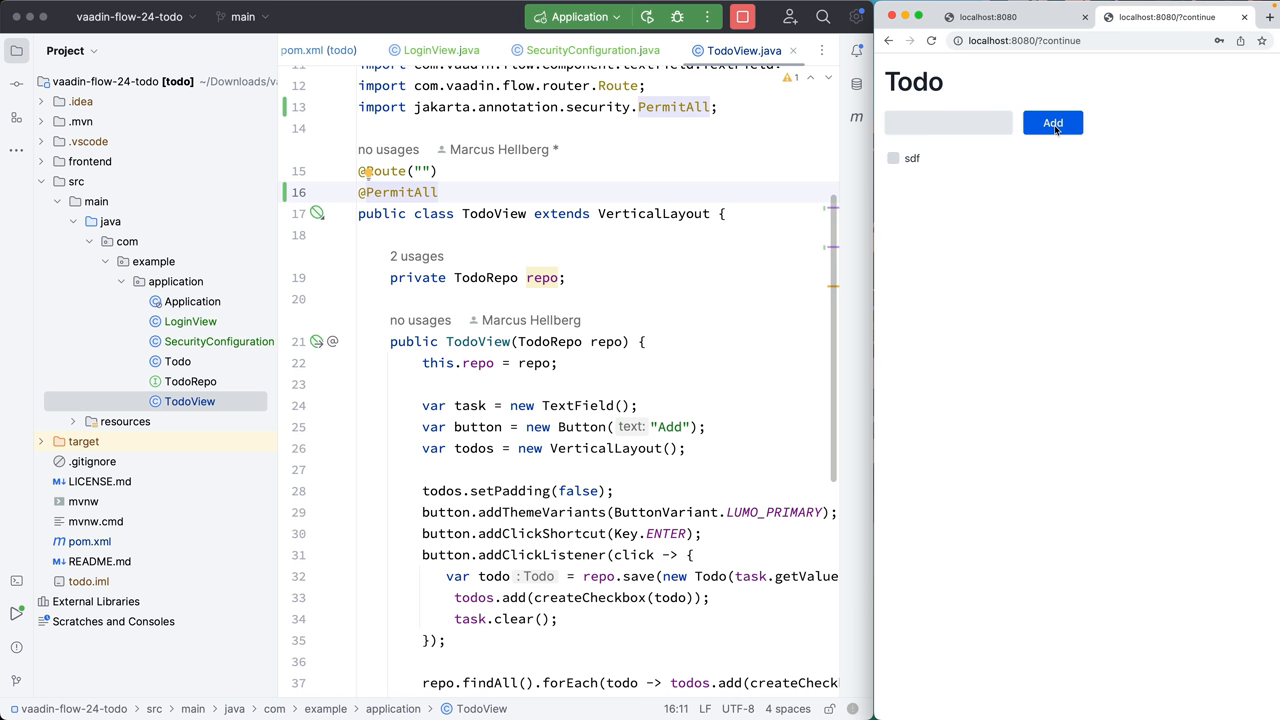